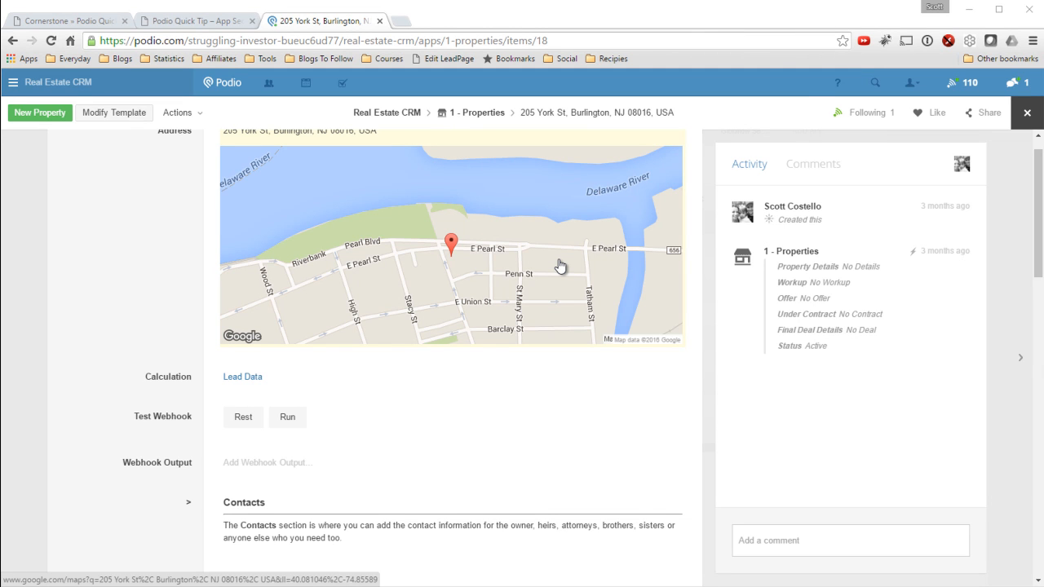
pyautogui.moveTo(162, 286)
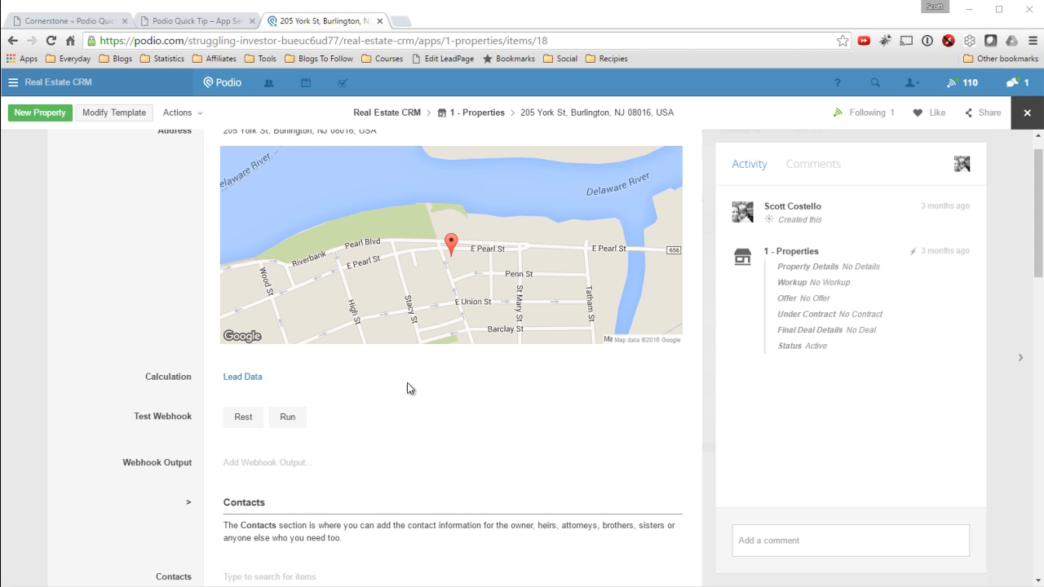
# Step: Enter Modify Template on the property and start editing the Calculation field renamed Navigation
pyautogui.scroll(-3)
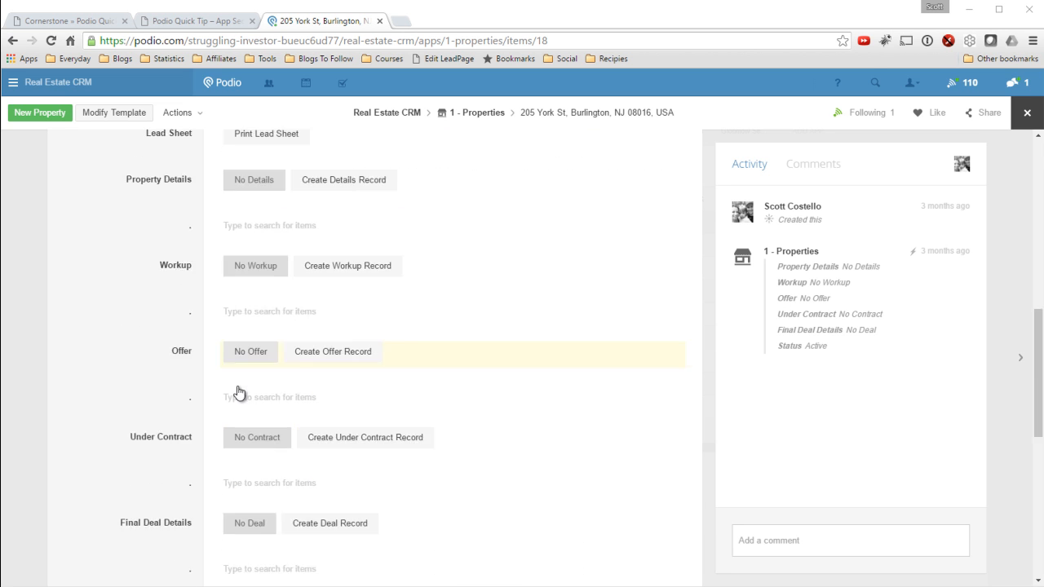
pyautogui.scroll(-3)
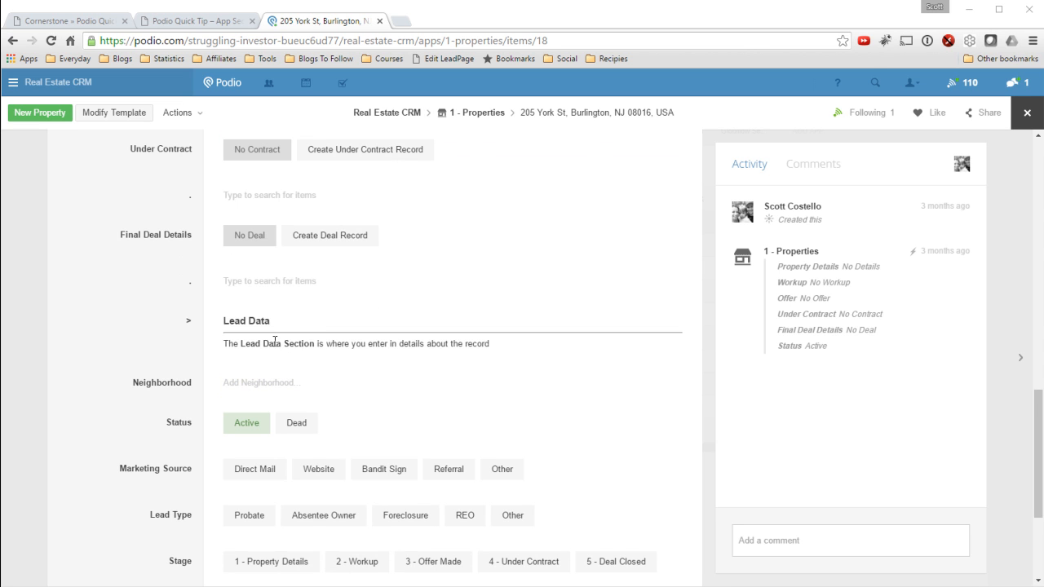
pyautogui.scroll(3)
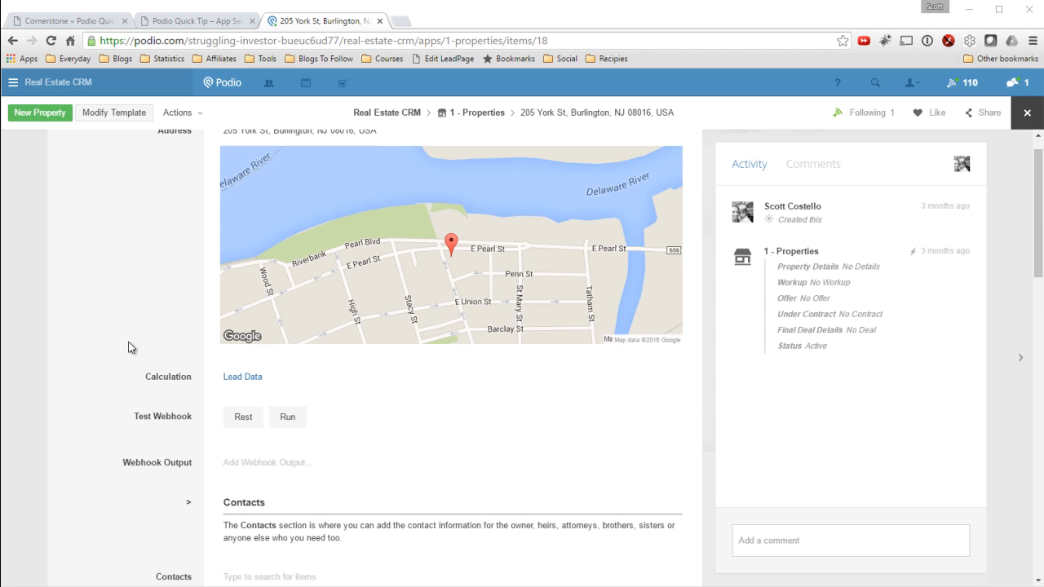
pyautogui.scroll(-3)
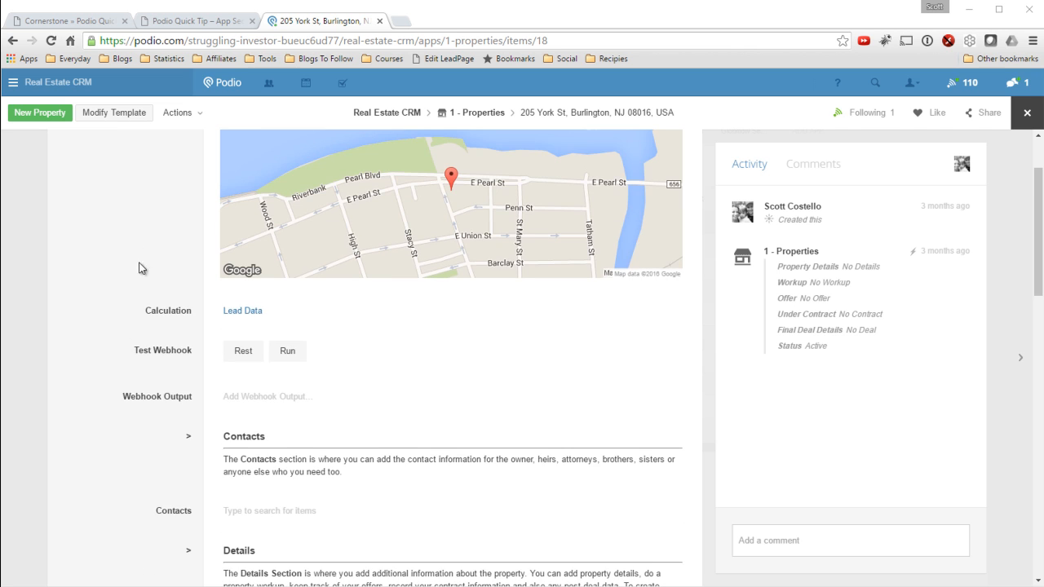
pyautogui.click(114, 112)
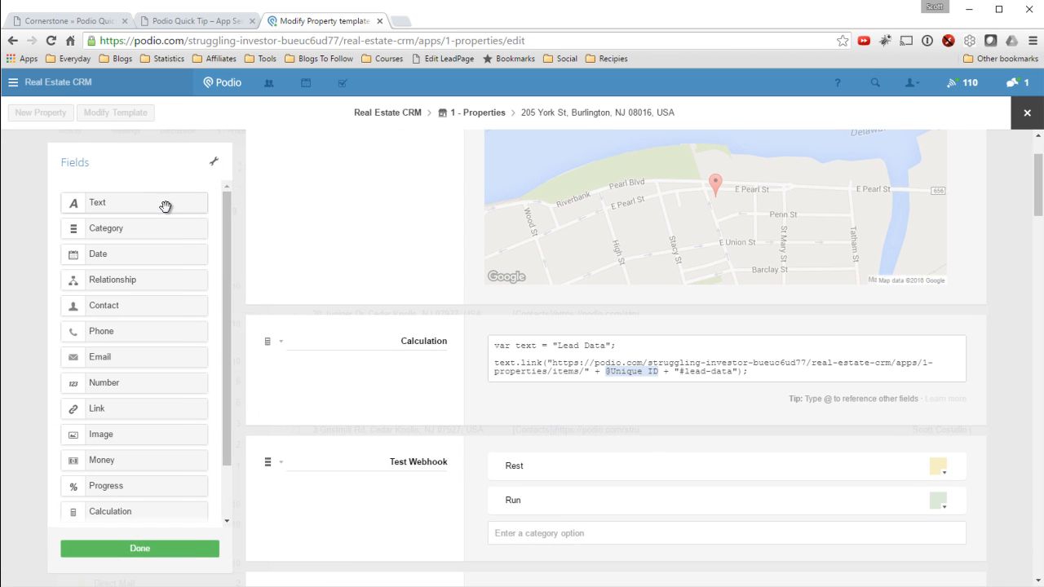
pyautogui.scroll(-3)
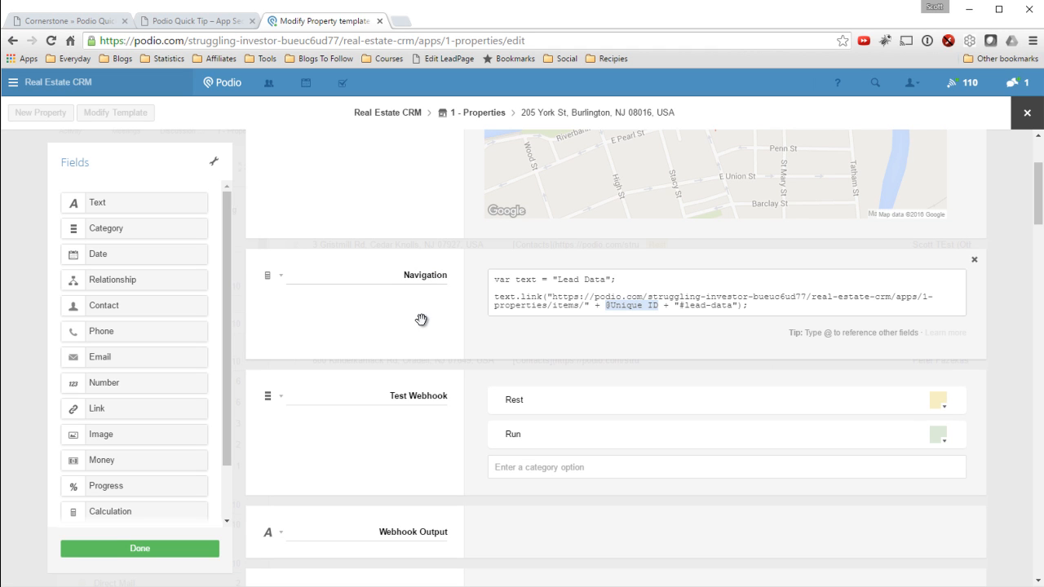
pyautogui.click(622, 281)
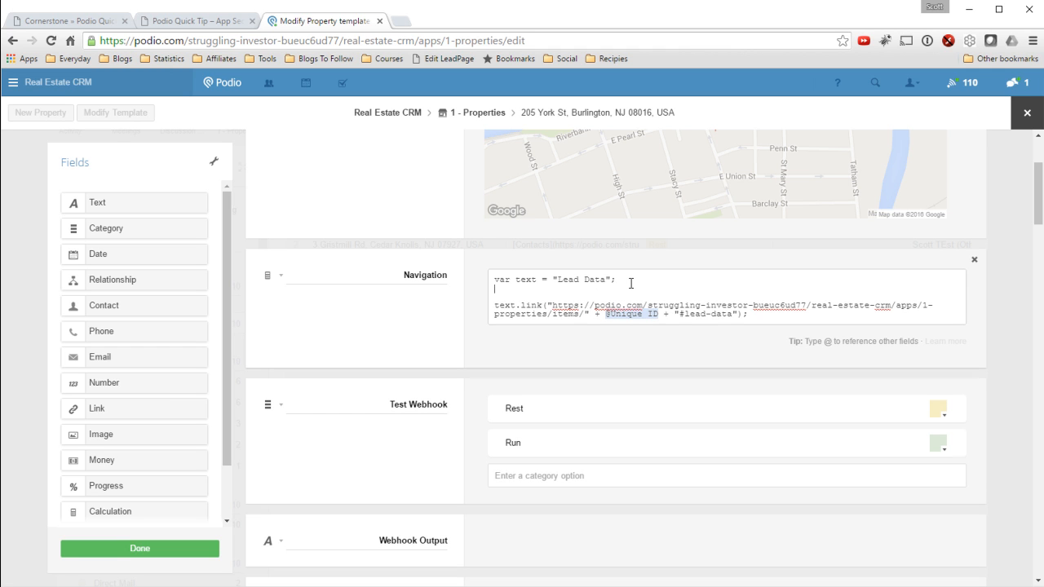
# Step: Declare var link1 = "Contacts", link2 = "Details", link3 = "Lead Data" at the script's top
pyautogui.write('var')
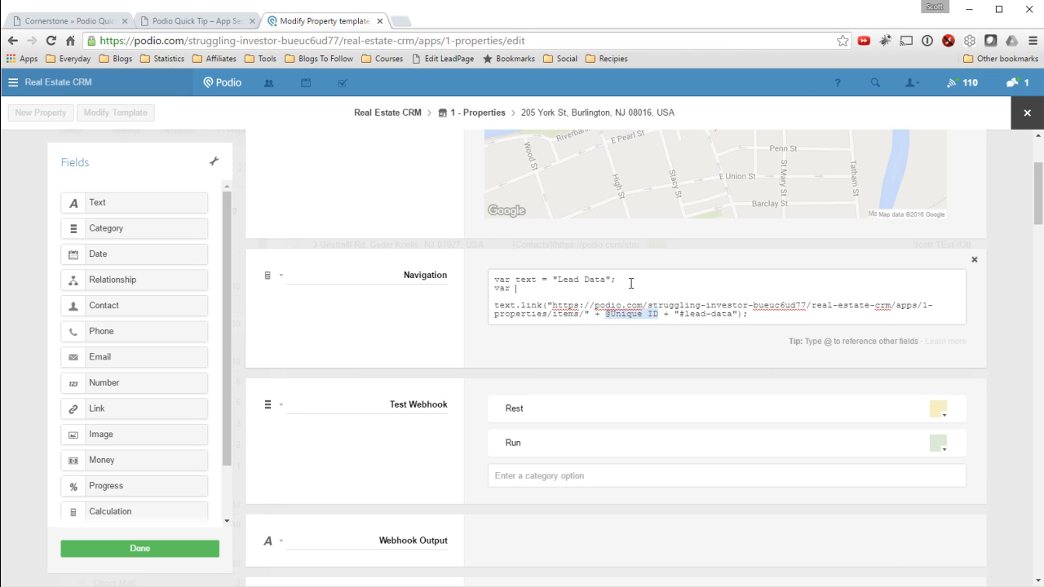
pyautogui.write('link1')
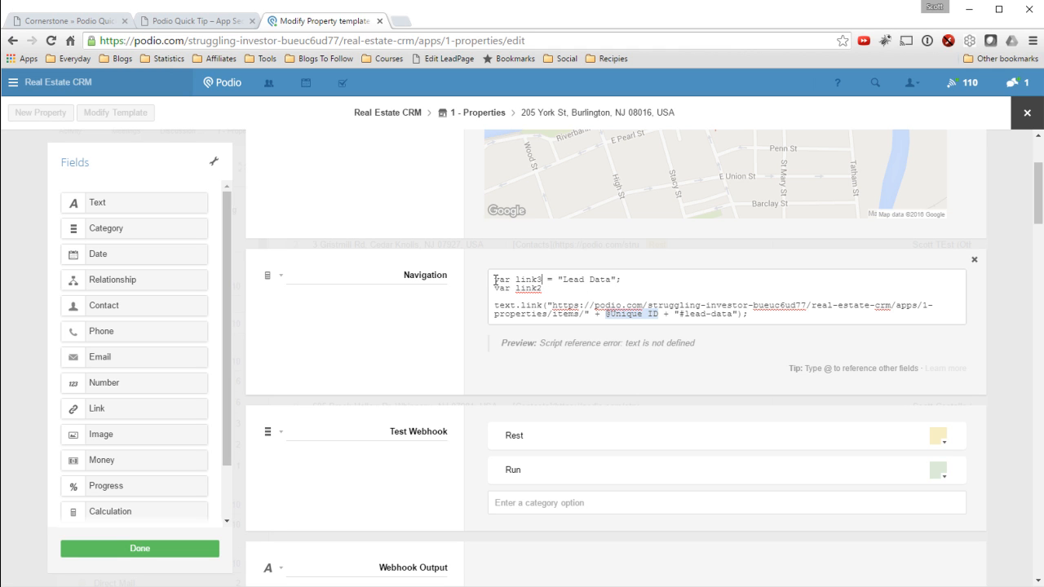
pyautogui.tripleClick(558, 279)
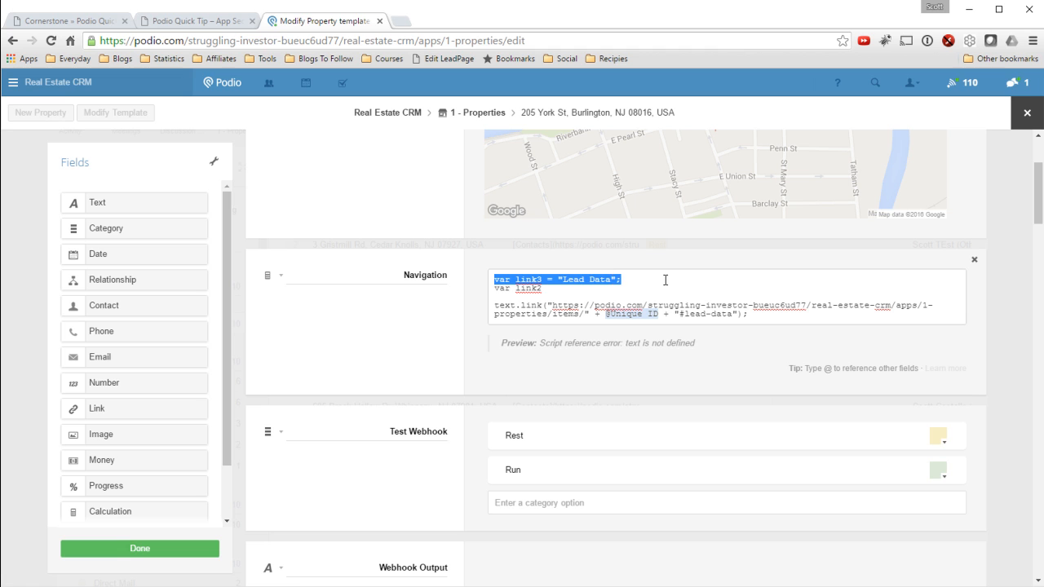
pyautogui.press('Delete')
pyautogui.write(' = "')
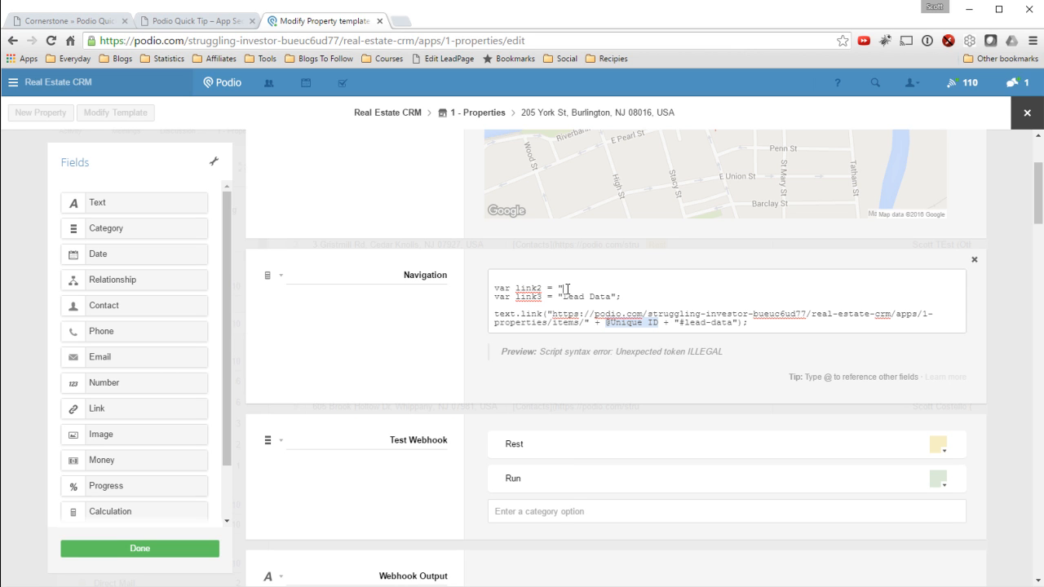
pyautogui.write('Details";')
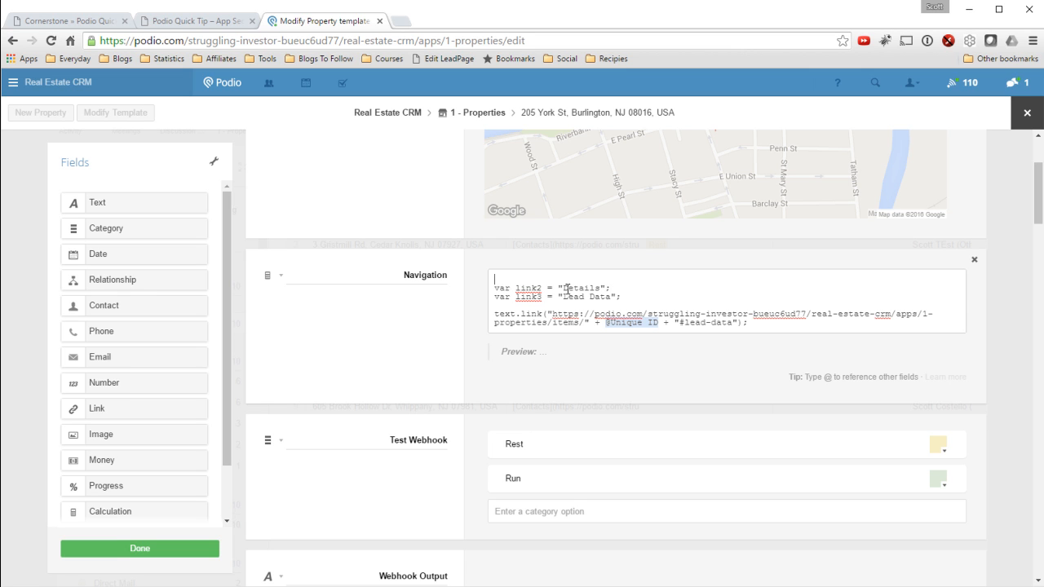
pyautogui.write('var link1 =')
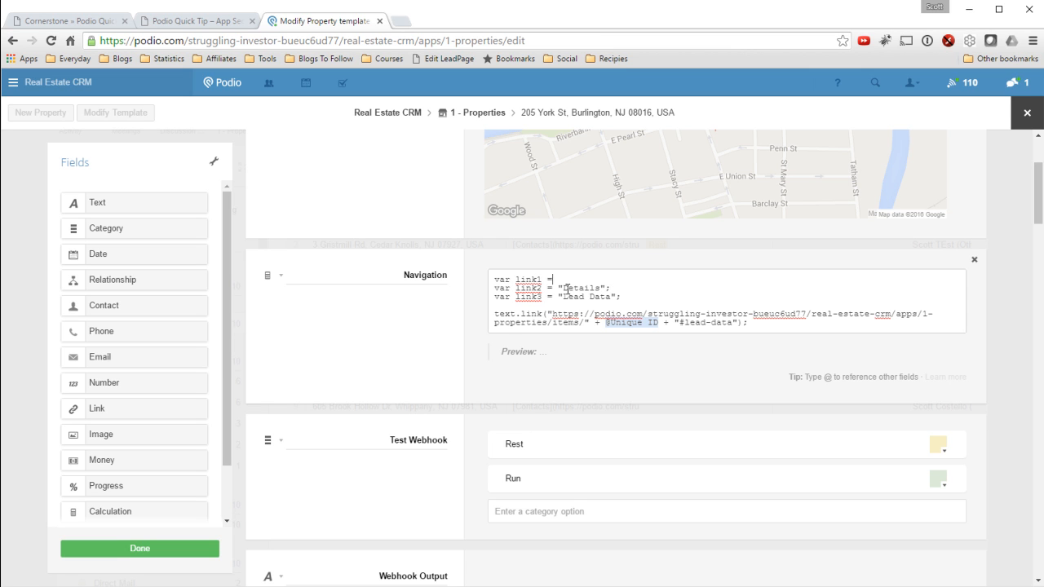
pyautogui.write('"')
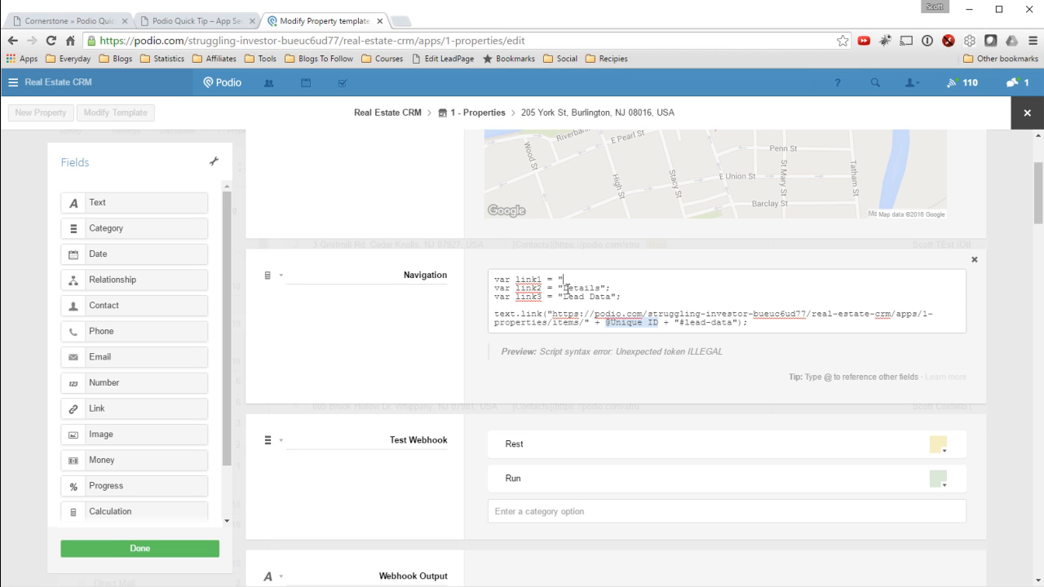
pyautogui.write('Contacts";')
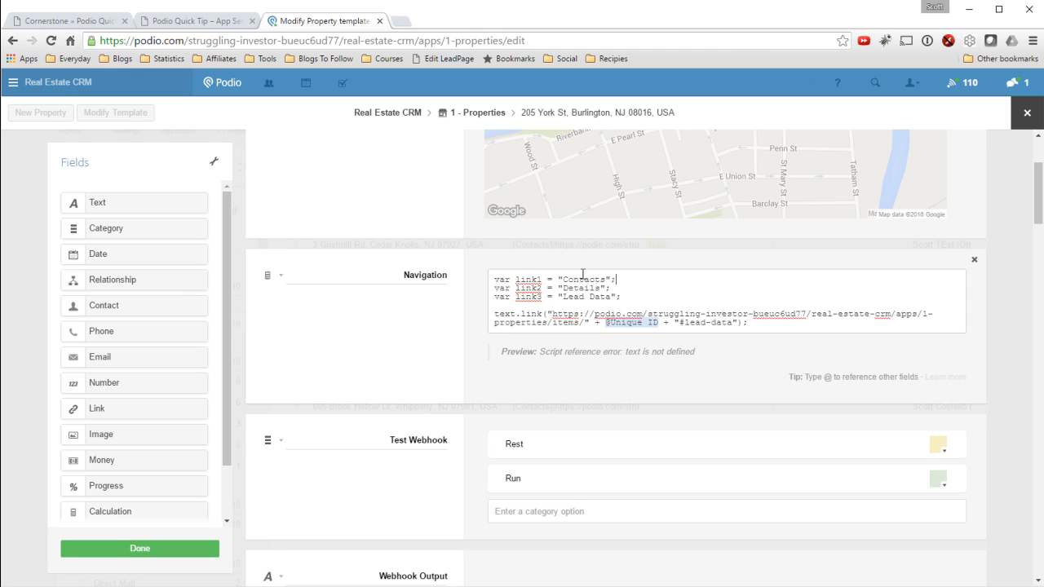
pyautogui.moveTo(636, 302)
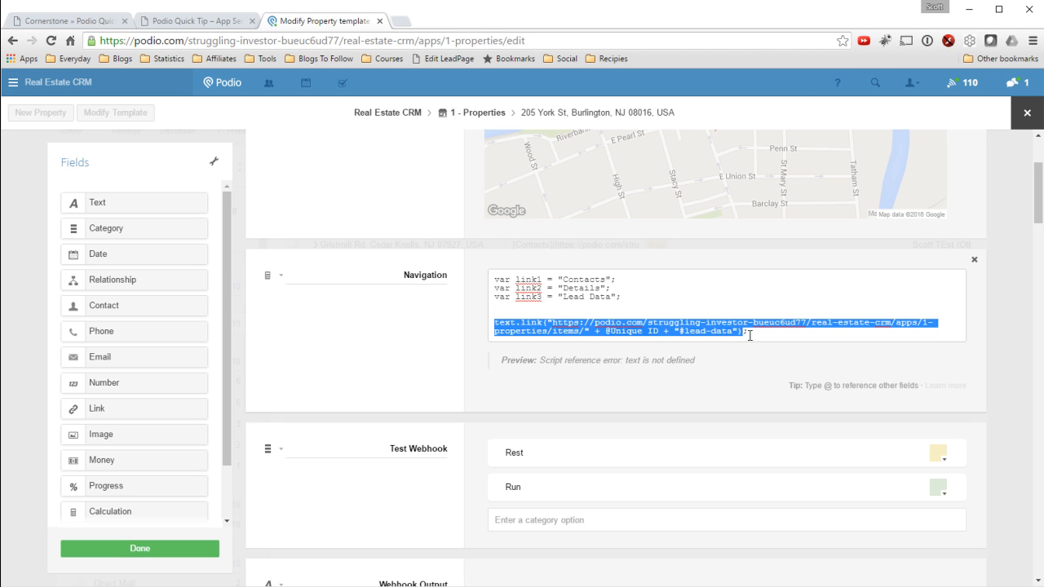
pyautogui.moveTo(597, 308)
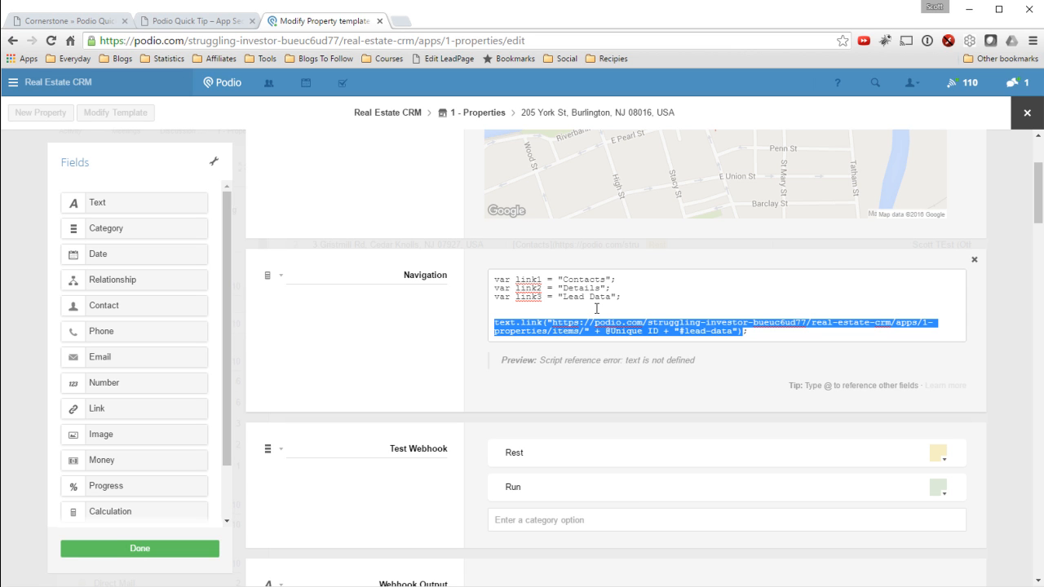
pyautogui.moveTo(744, 337)
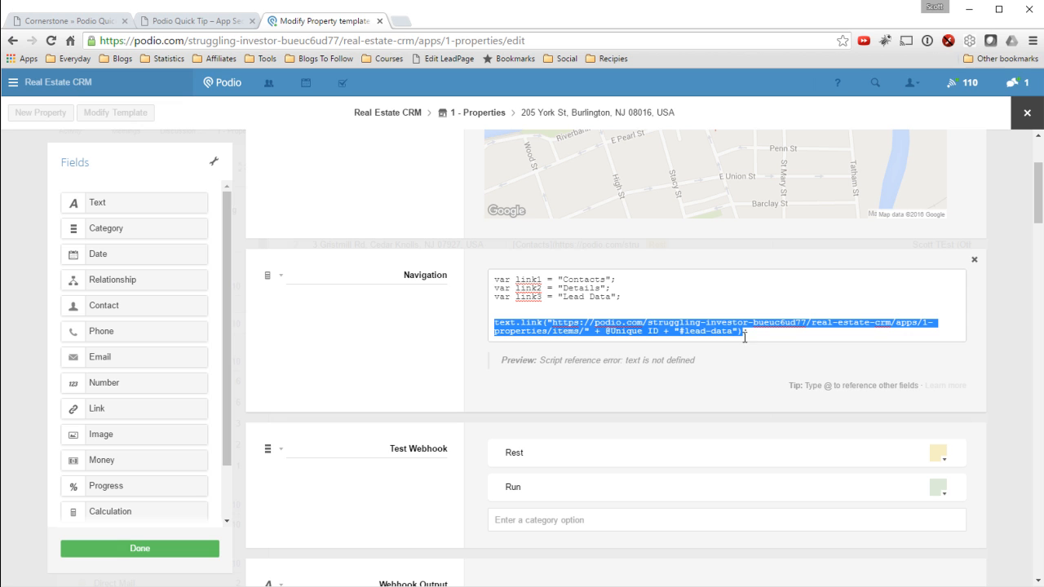
# Step: Duplicate the text.link line, rename the copy to contacts and select its lead-data anchor for replacement
pyautogui.rightClick(742, 334)
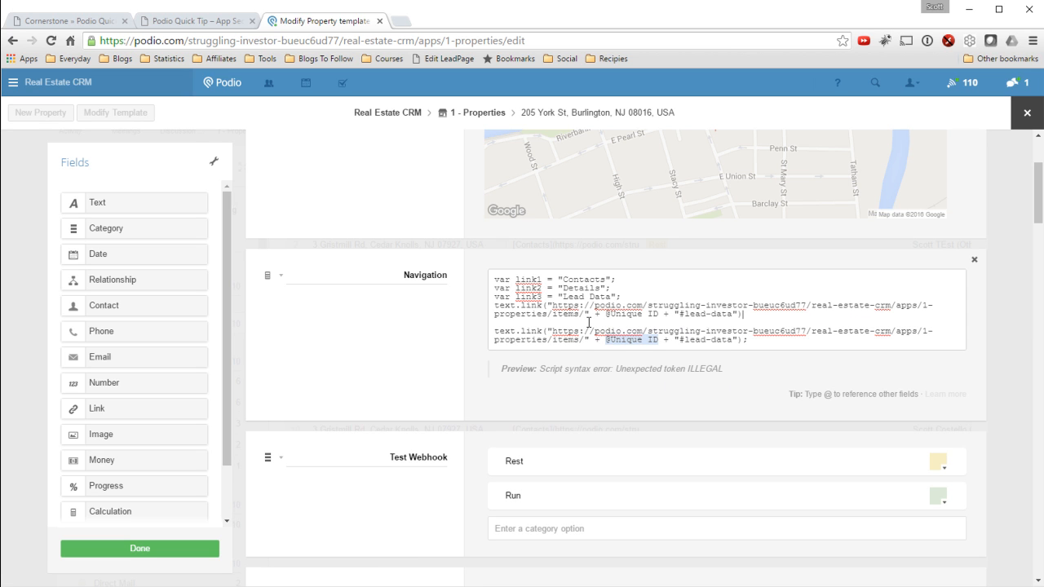
pyautogui.doubleClick(503, 306)
pyautogui.write('contacts')
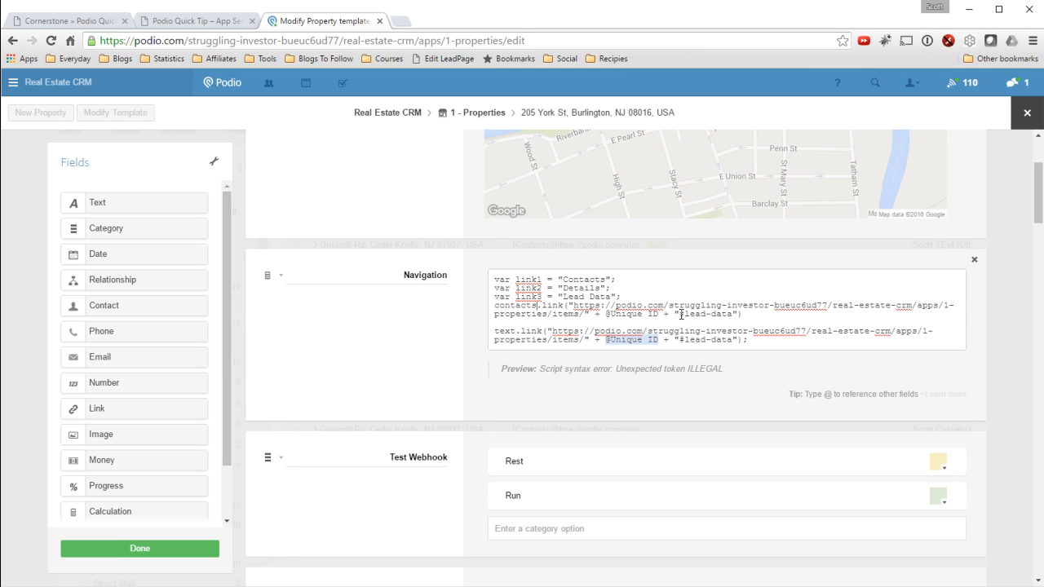
pyautogui.doubleClick(708, 313)
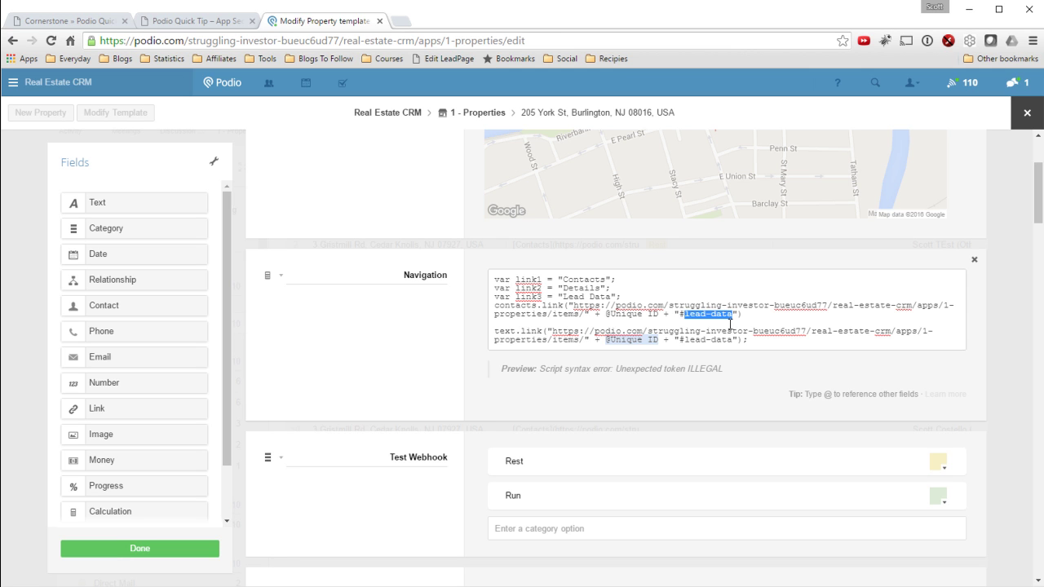
pyautogui.moveTo(411, 245)
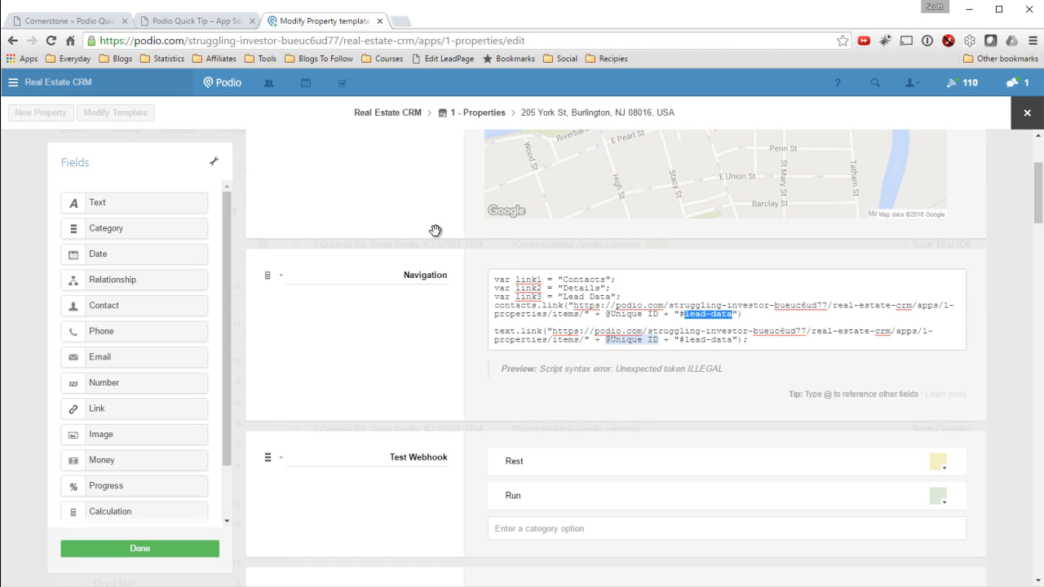
pyautogui.moveTo(414, 127)
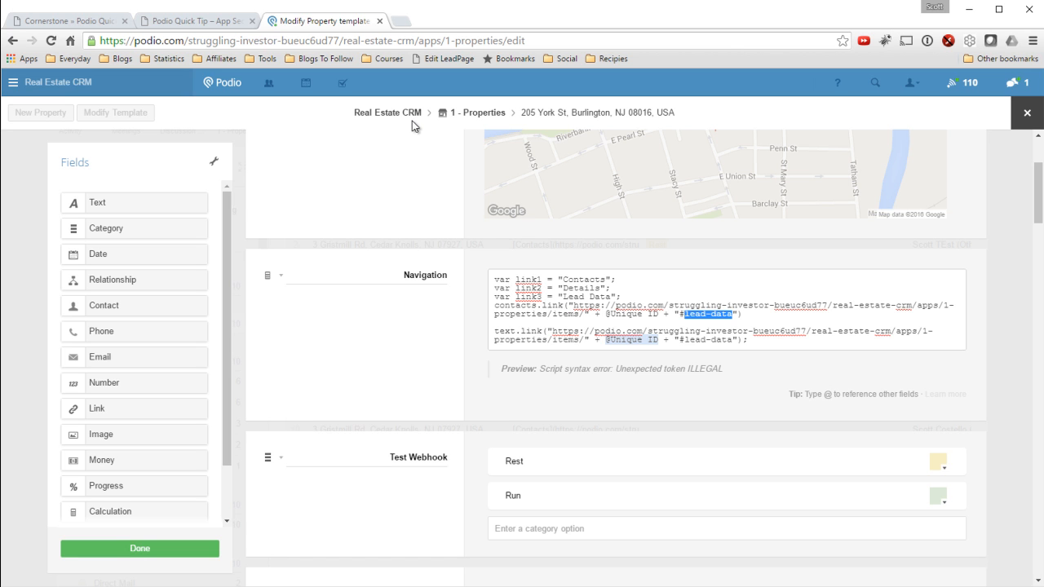
pyautogui.moveTo(489, 113)
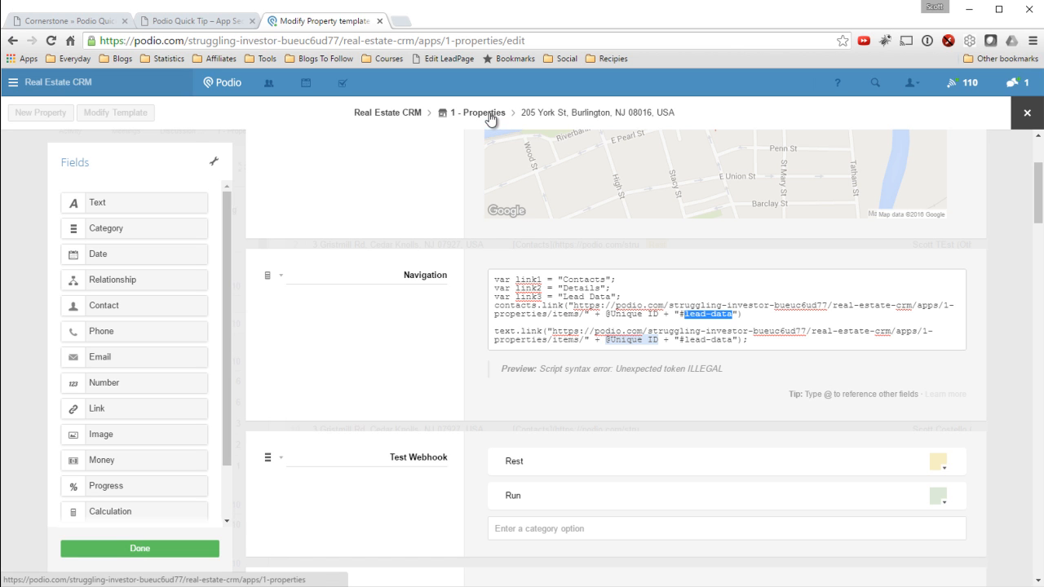
pyautogui.click(454, 19)
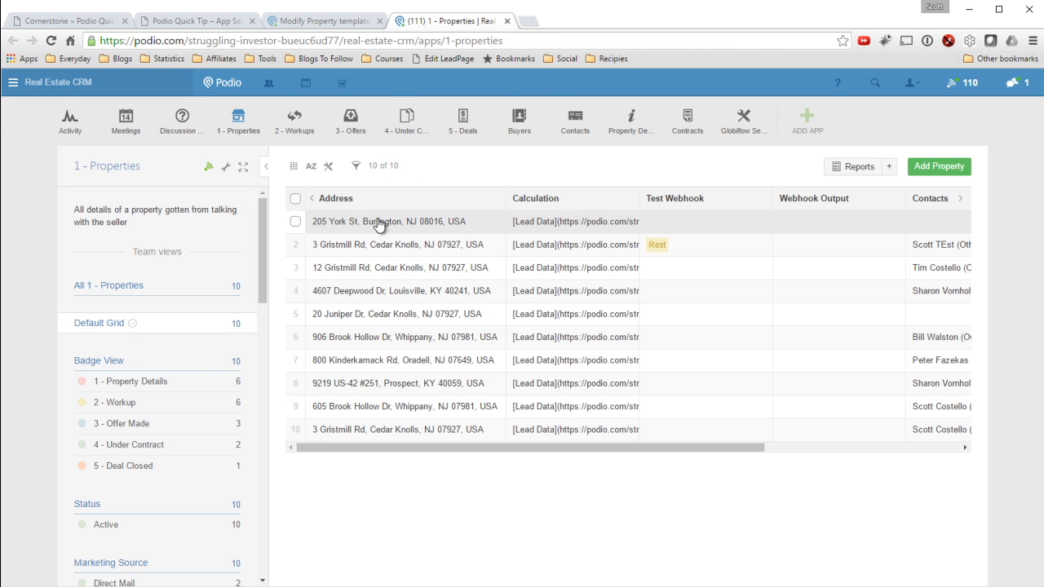
pyautogui.click(388, 222)
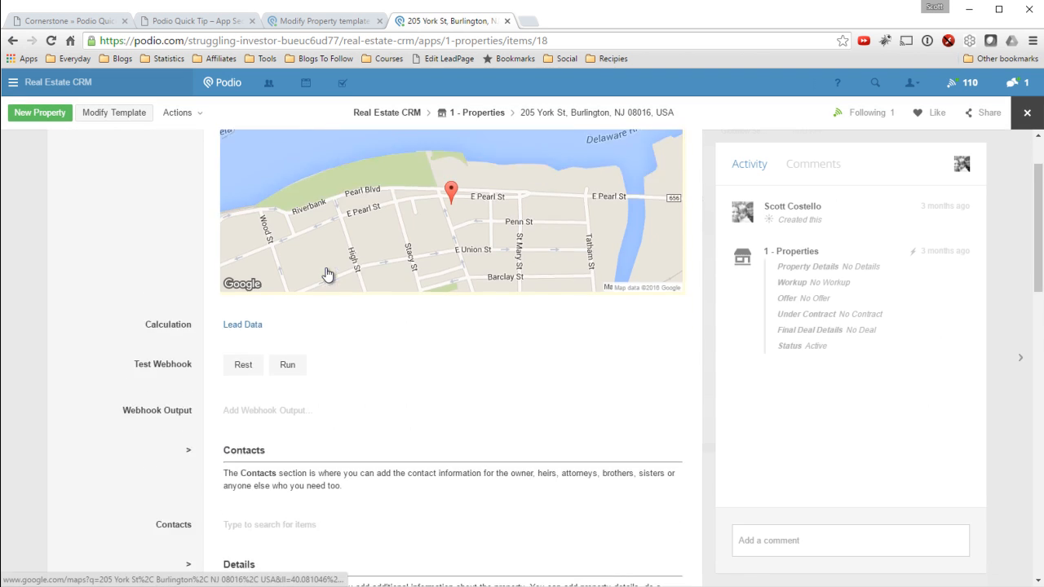
pyautogui.scroll(-3)
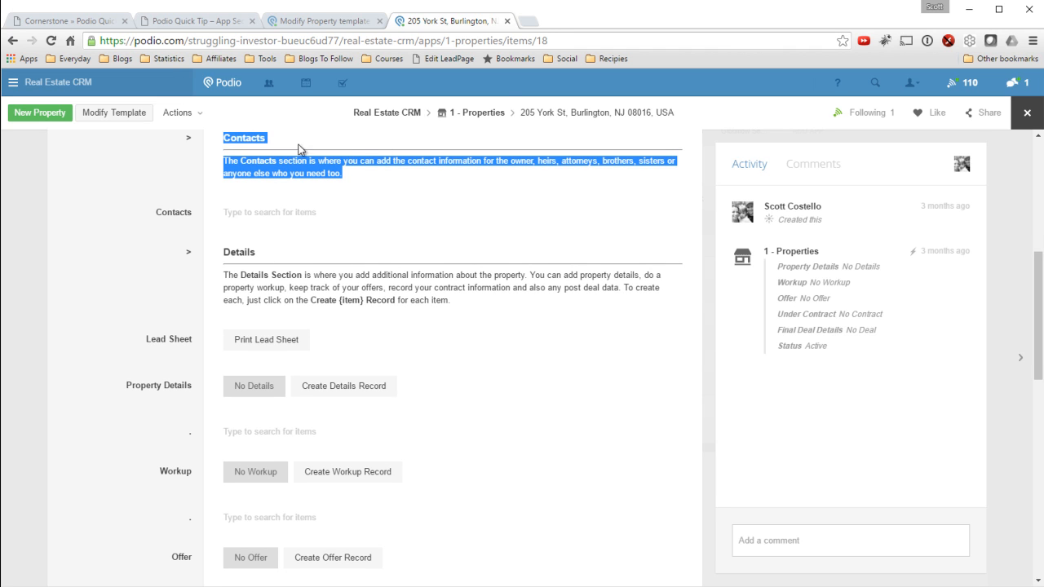
pyautogui.moveTo(353, 143)
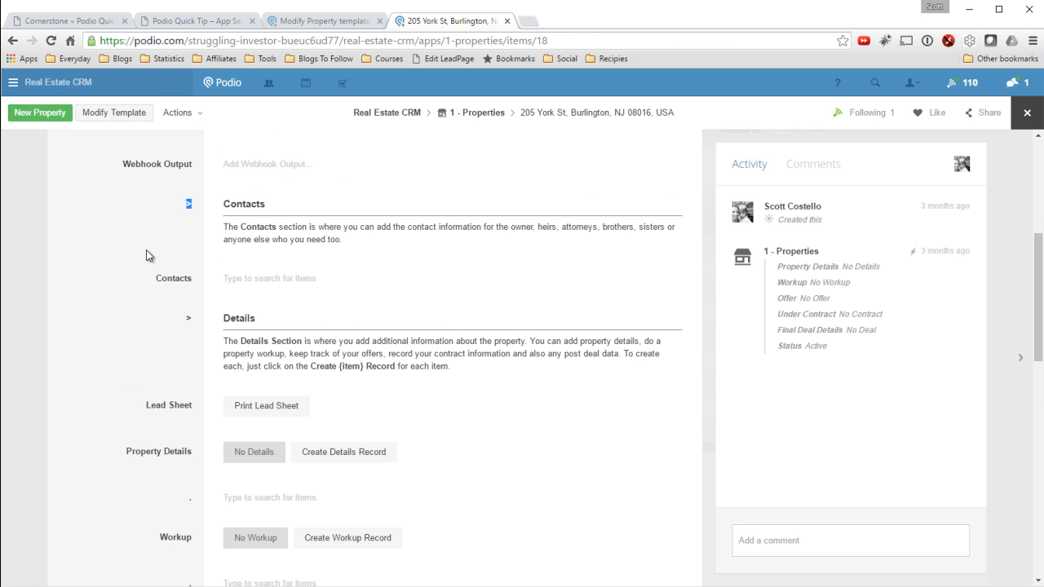
pyautogui.moveTo(189, 219)
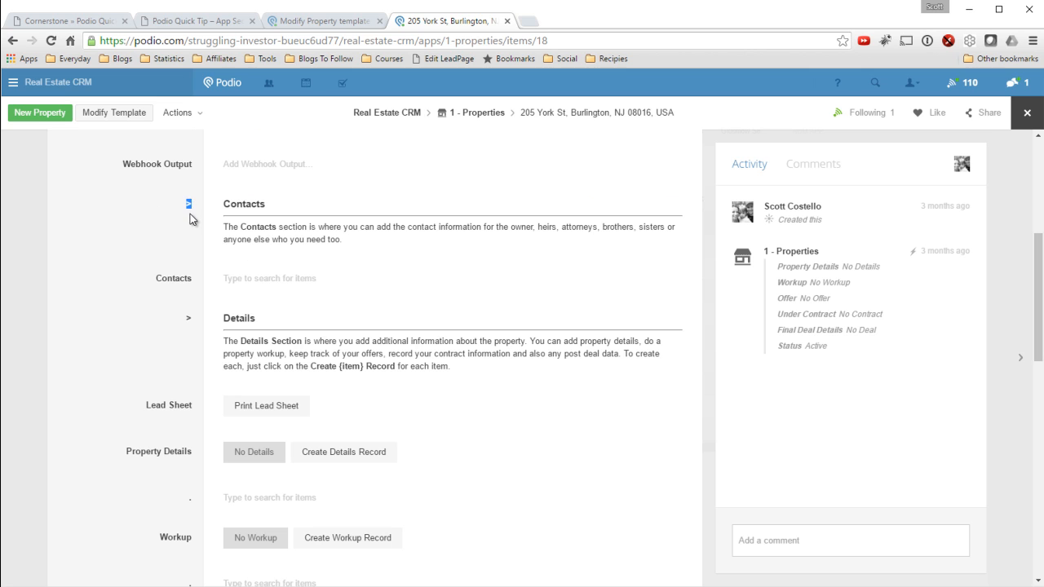
pyautogui.moveTo(190, 206)
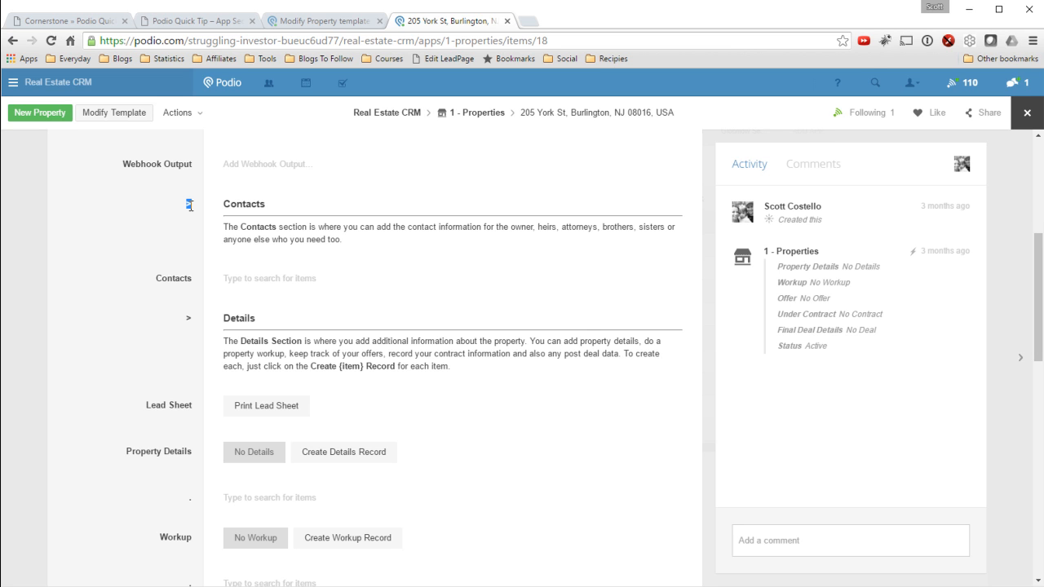
pyautogui.scroll(3)
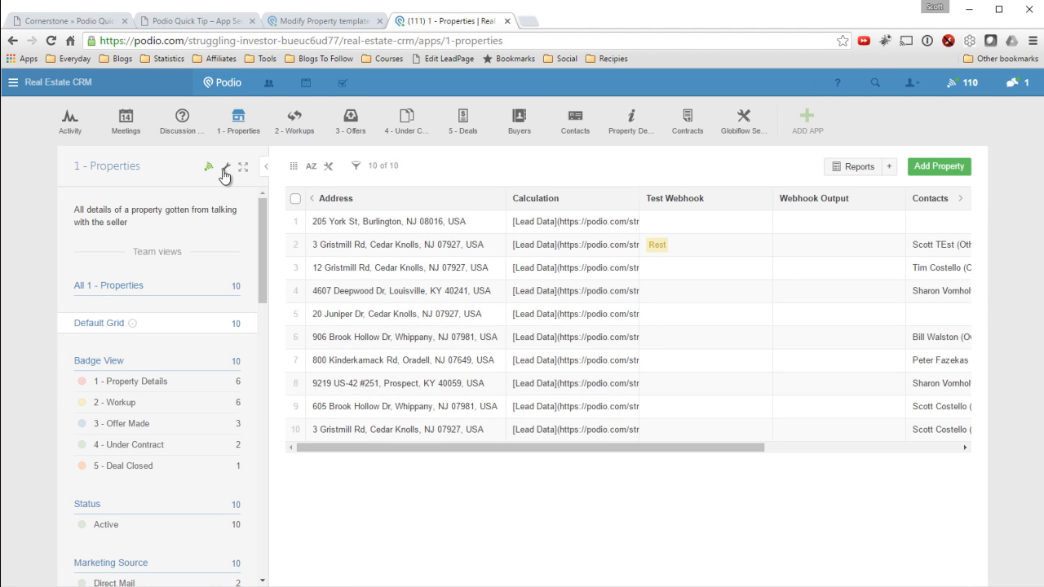
# Step: Reach the Properties app's Developer field list and select the field-8 external ID
pyautogui.click(225, 167)
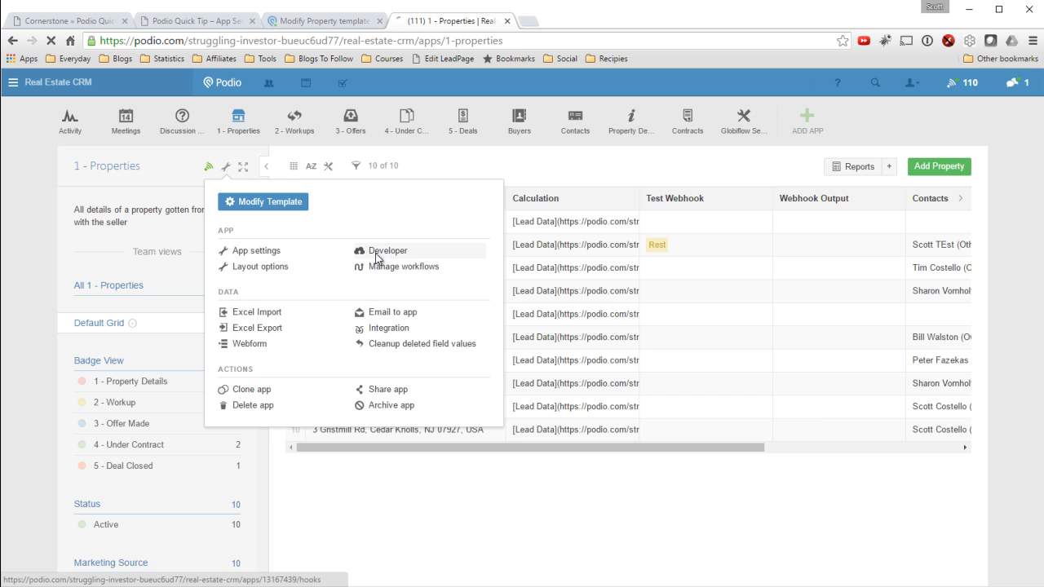
pyautogui.click(389, 251)
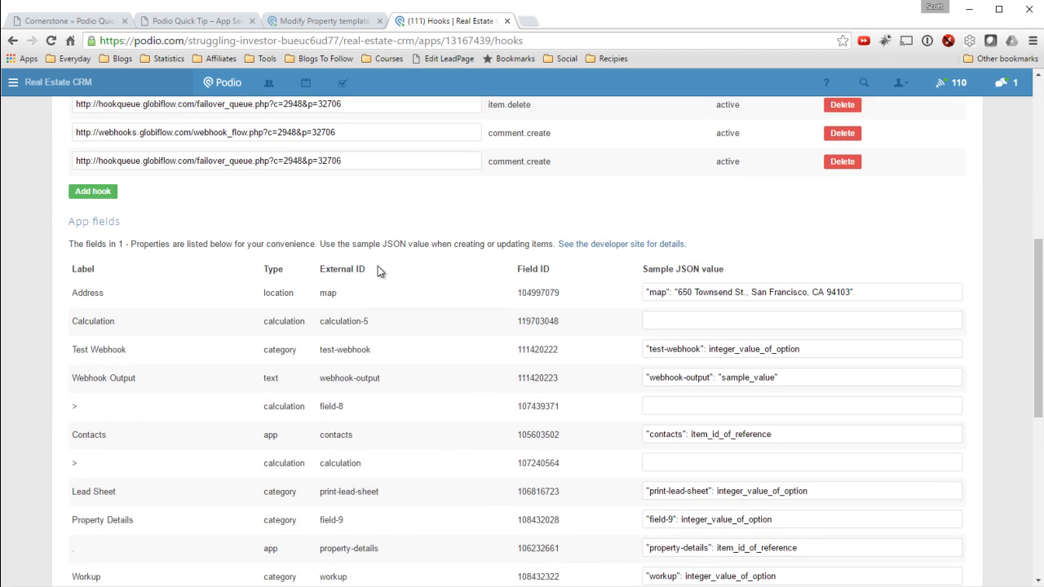
pyautogui.scroll(-3)
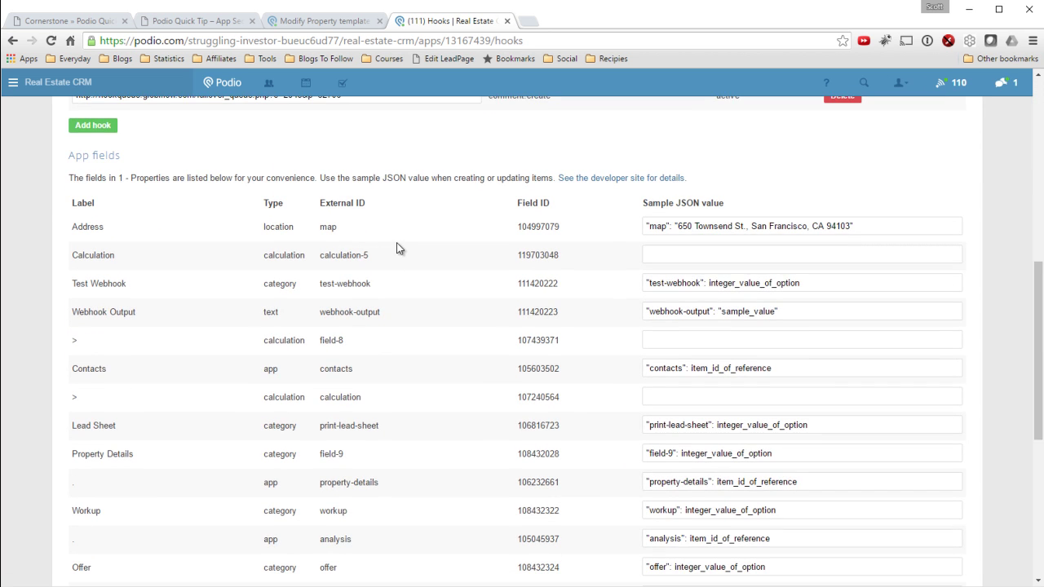
pyautogui.scroll(-3)
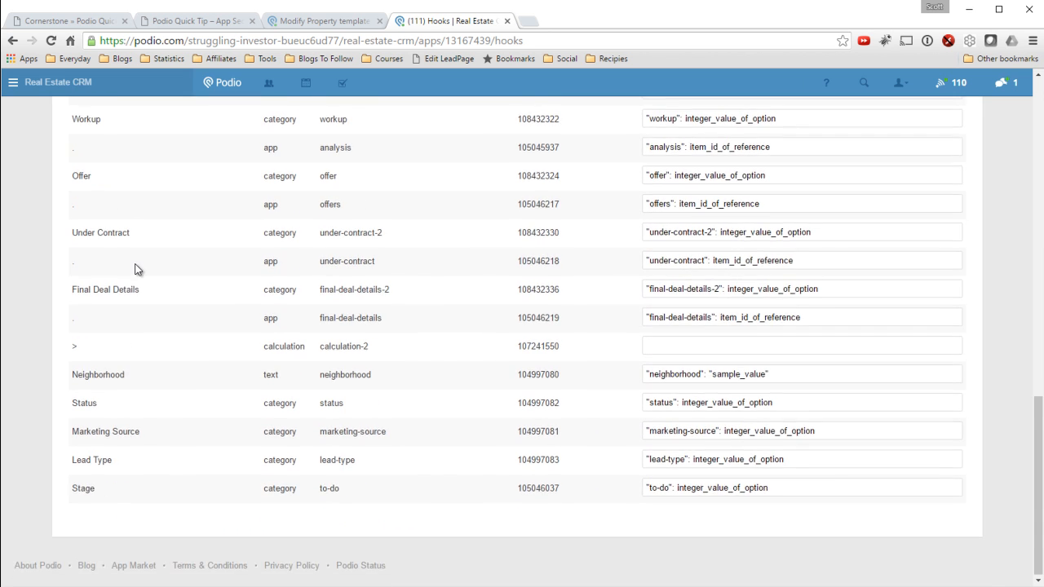
pyautogui.scroll(3)
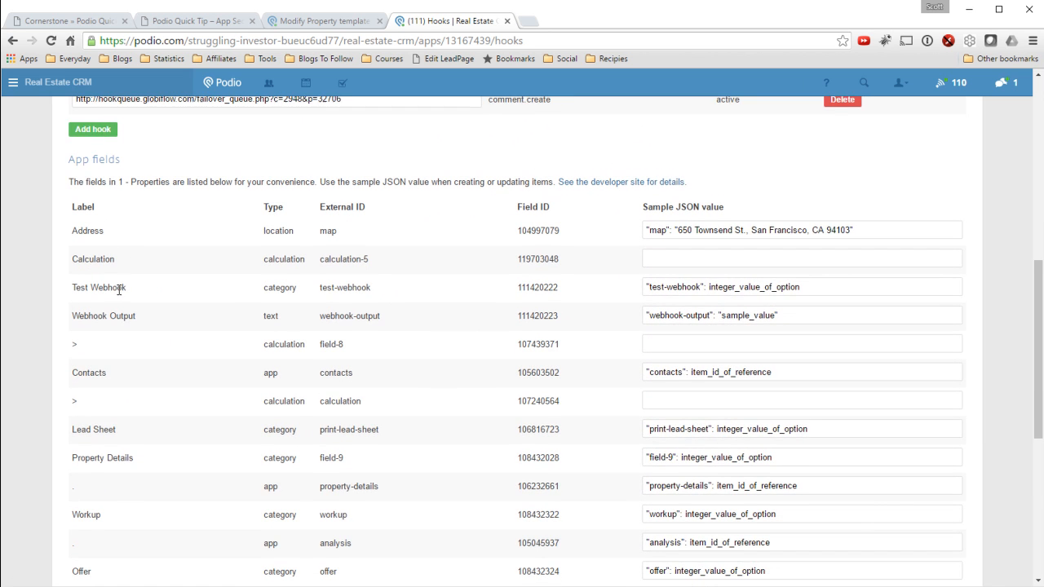
pyautogui.scroll(-3)
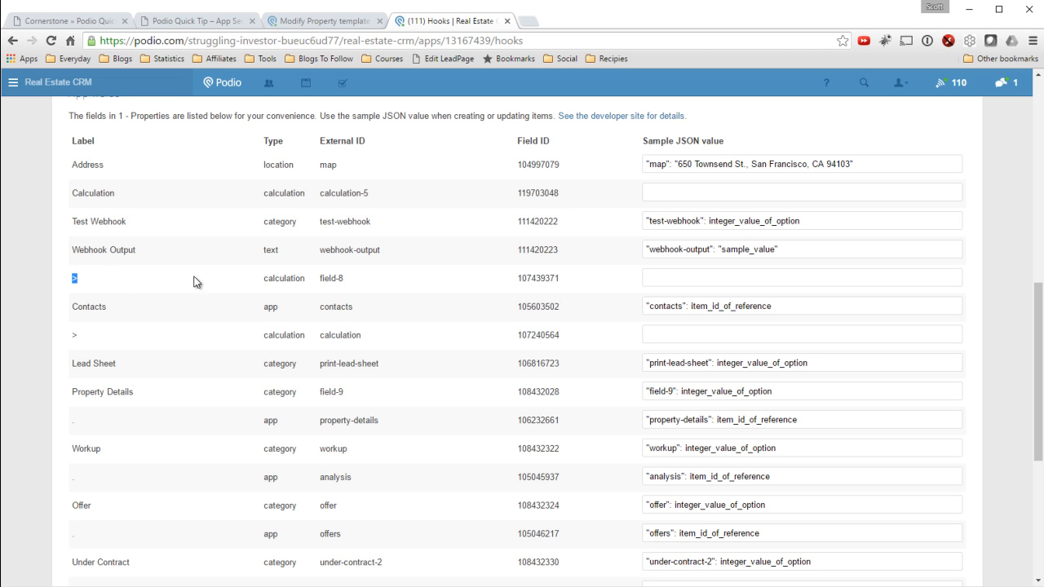
pyautogui.moveTo(300, 287)
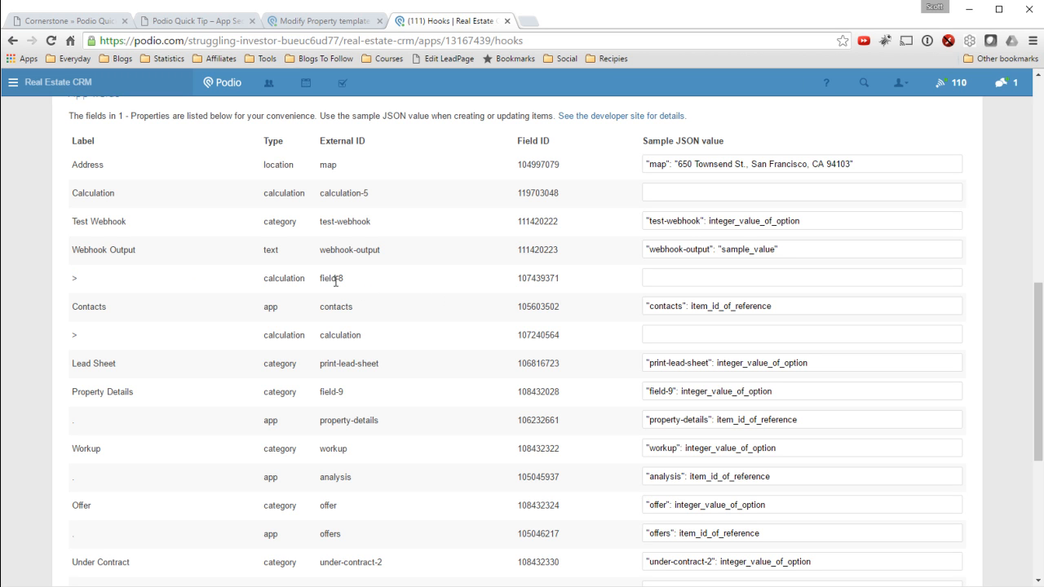
pyautogui.doubleClick(331, 278)
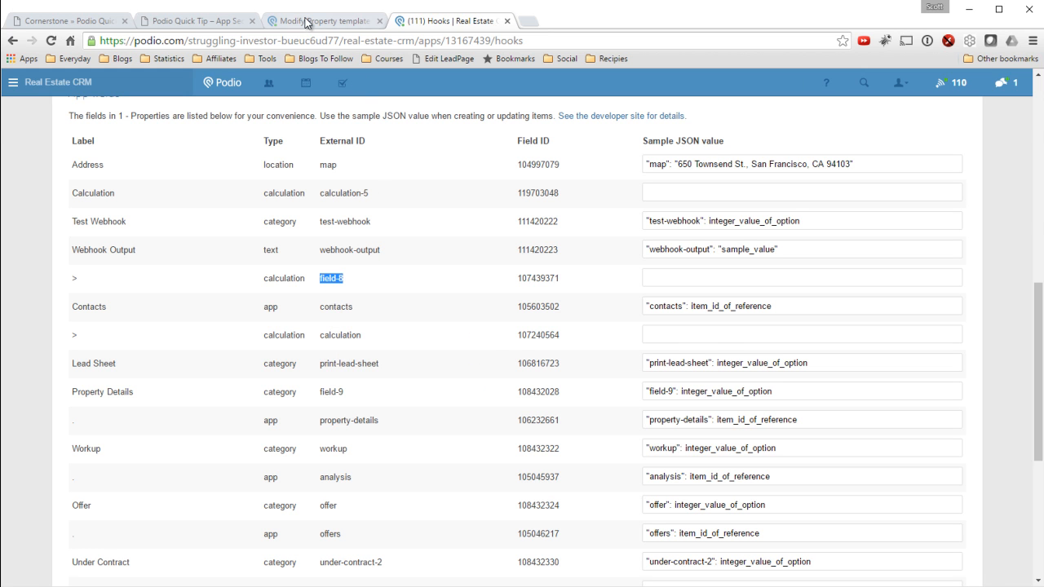
# Step: Paste field-8 into the Contacts link line and close it with a quote and + separator
pyautogui.click(323, 20)
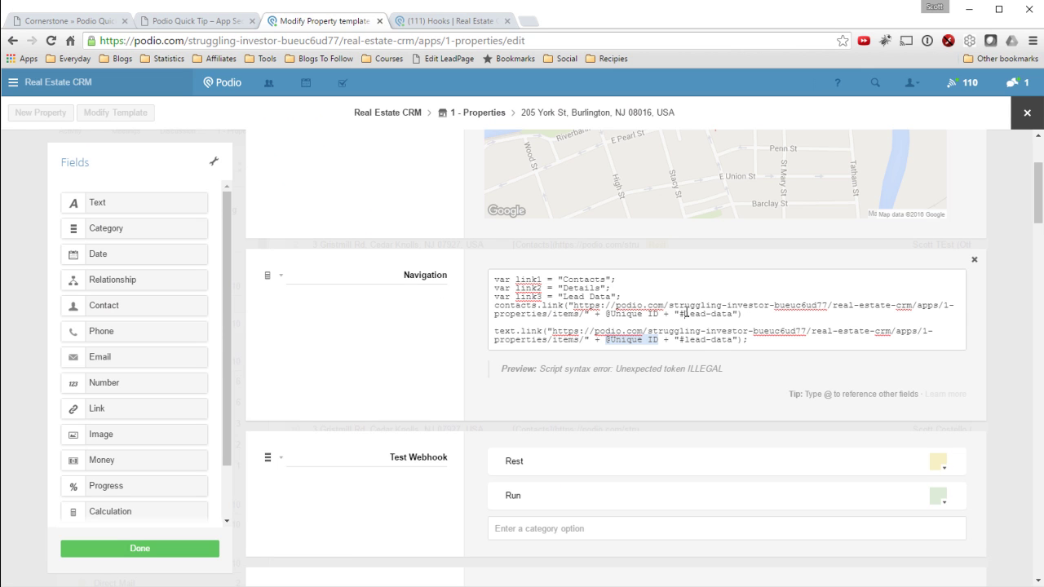
pyautogui.rightClick(705, 313)
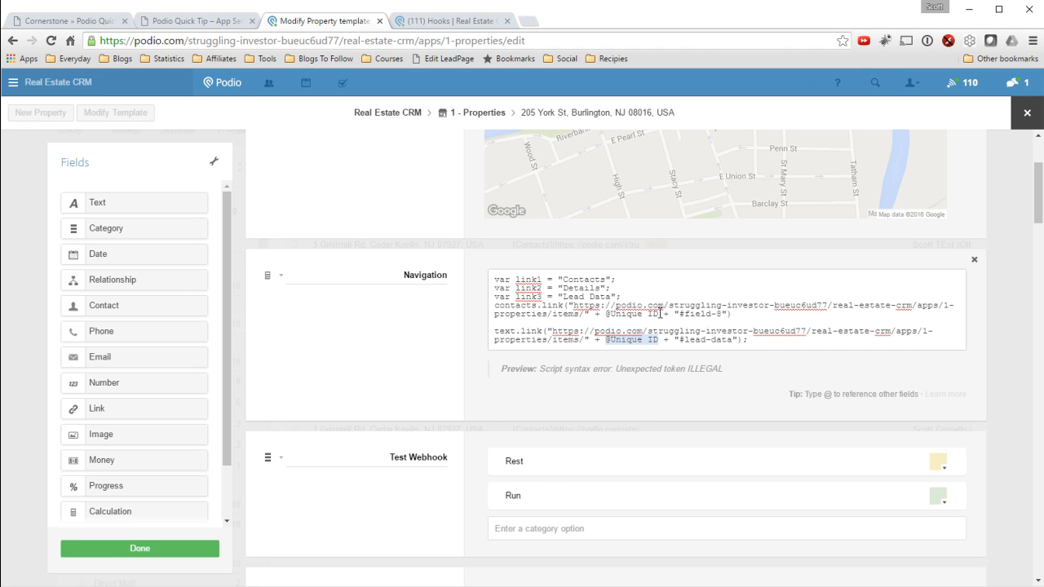
pyautogui.moveTo(734, 316)
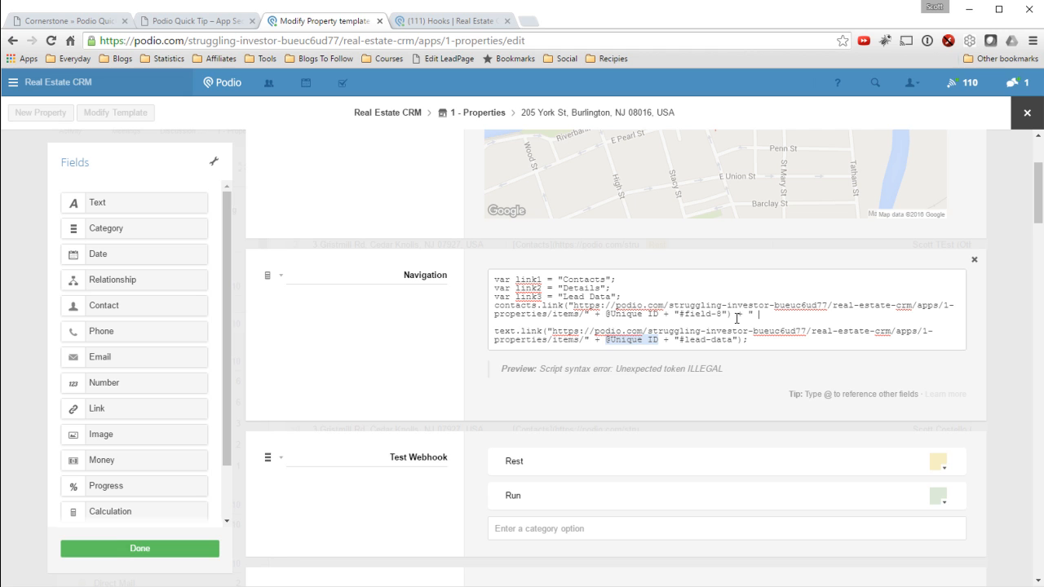
pyautogui.write('"')
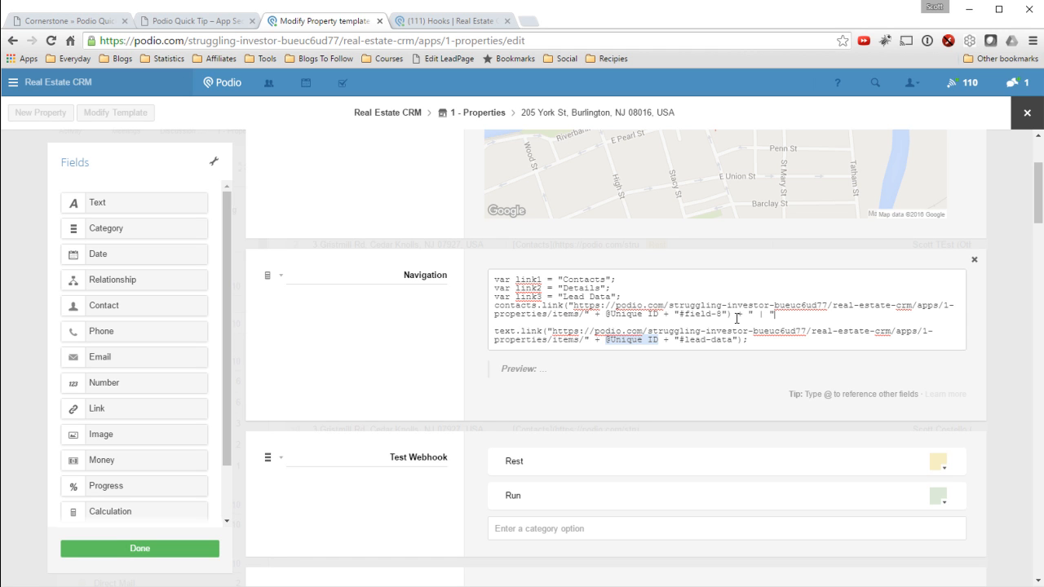
pyautogui.write('+')
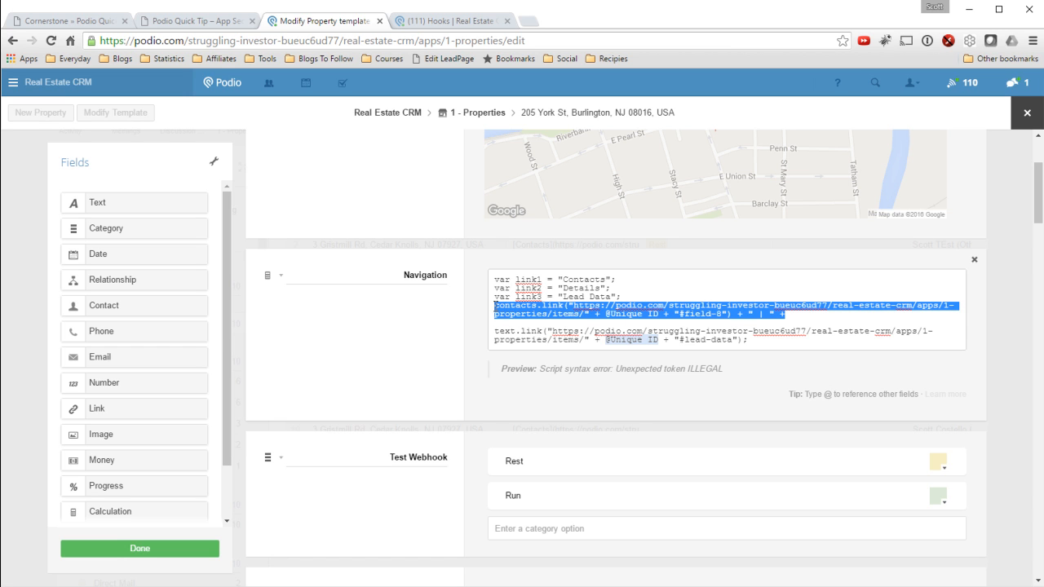
# Step: Copy the Contacts link line twice and rename the three lines link1, link2, link3
pyautogui.rightClick(600, 313)
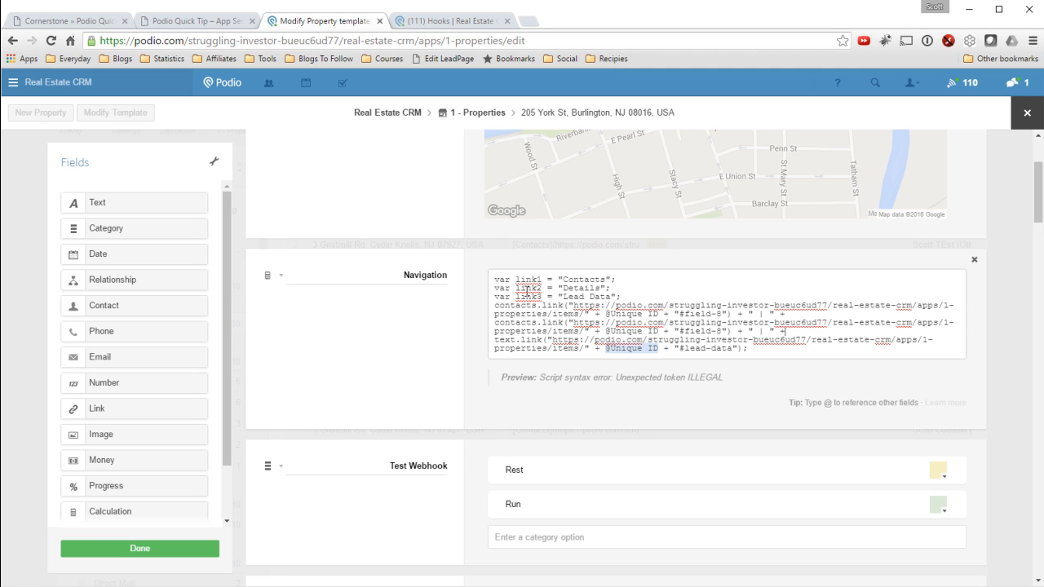
pyautogui.doubleClick(515, 323)
pyautogui.write('link2')
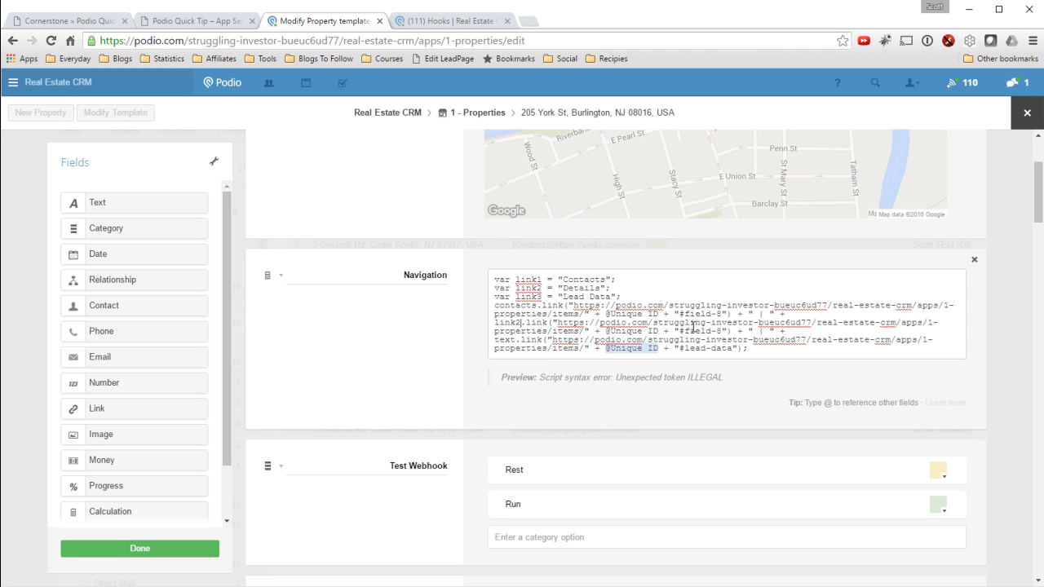
pyautogui.doubleClick(515, 305)
pyautogui.write('link1')
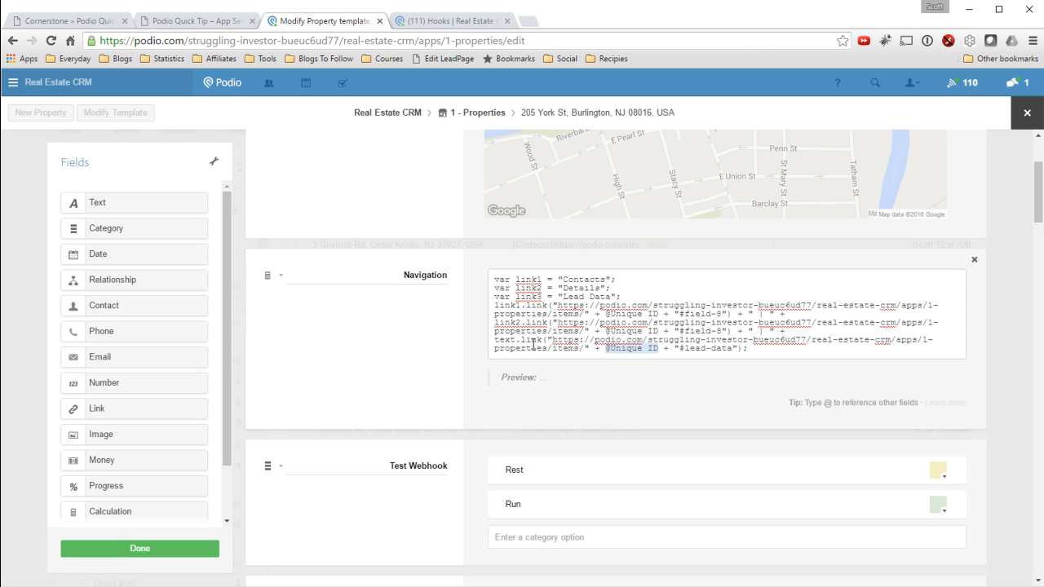
pyautogui.doubleClick(505, 340)
pyautogui.write('link3')
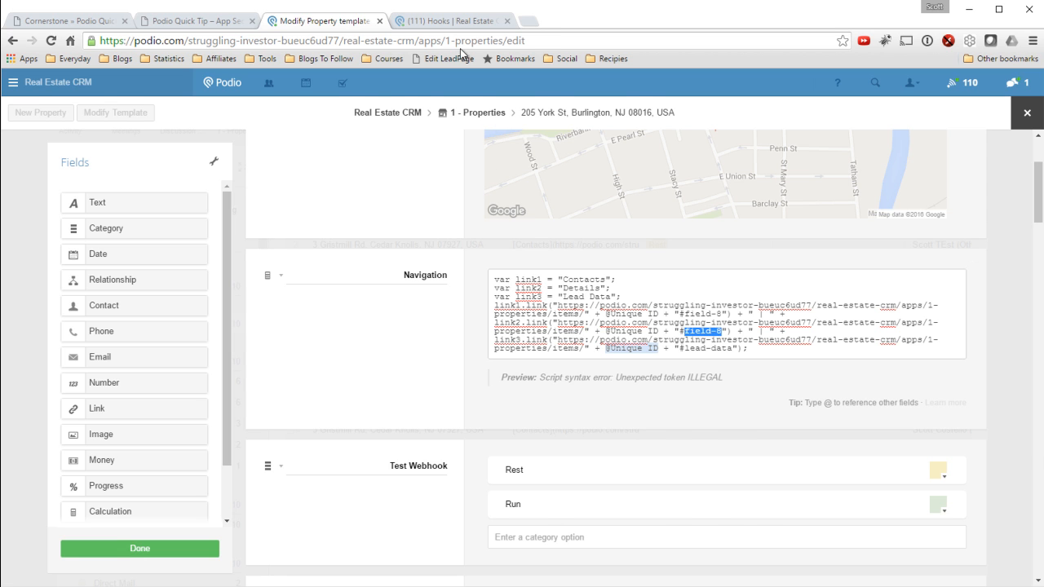
# Step: Return to the field ID list and select the property-details external ID for the Details link
pyautogui.click(451, 19)
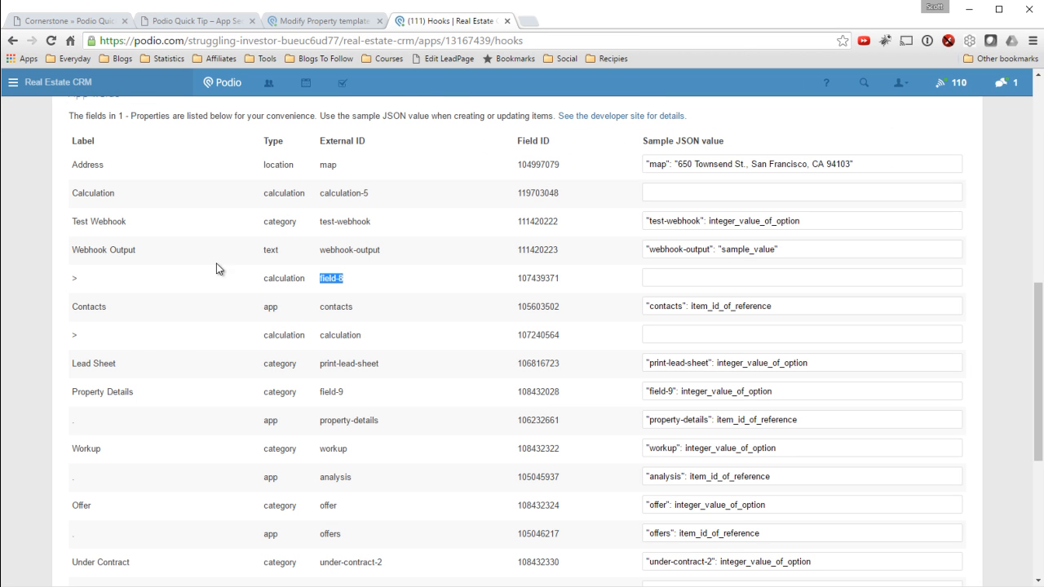
pyautogui.scroll(-3)
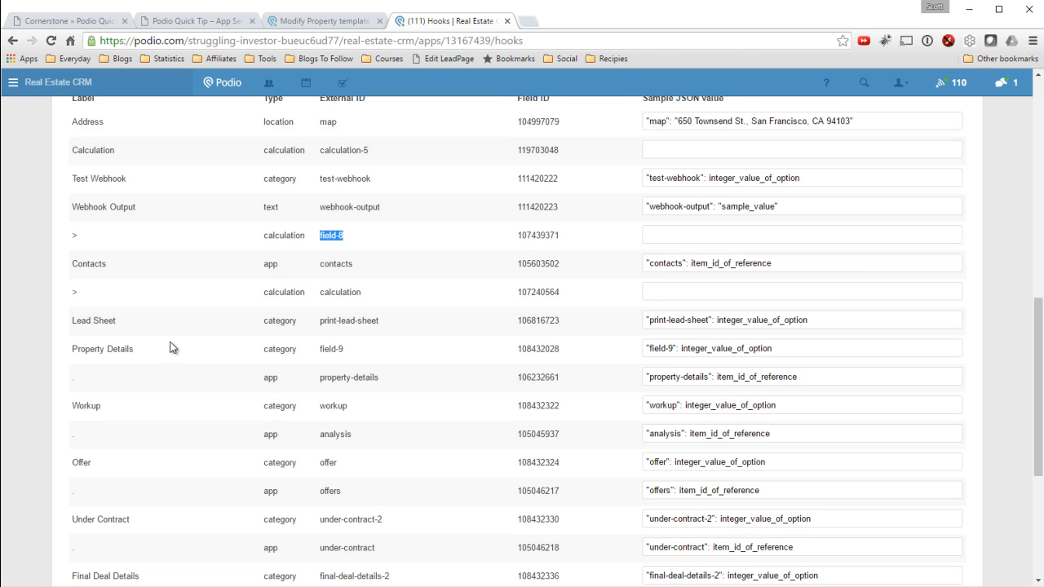
pyautogui.scroll(-3)
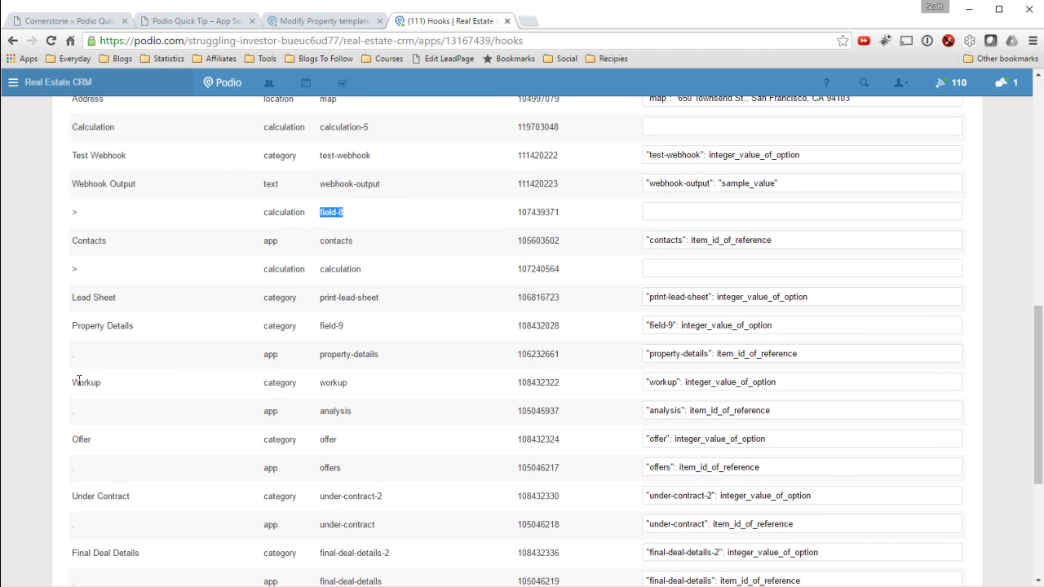
pyautogui.moveTo(80, 363)
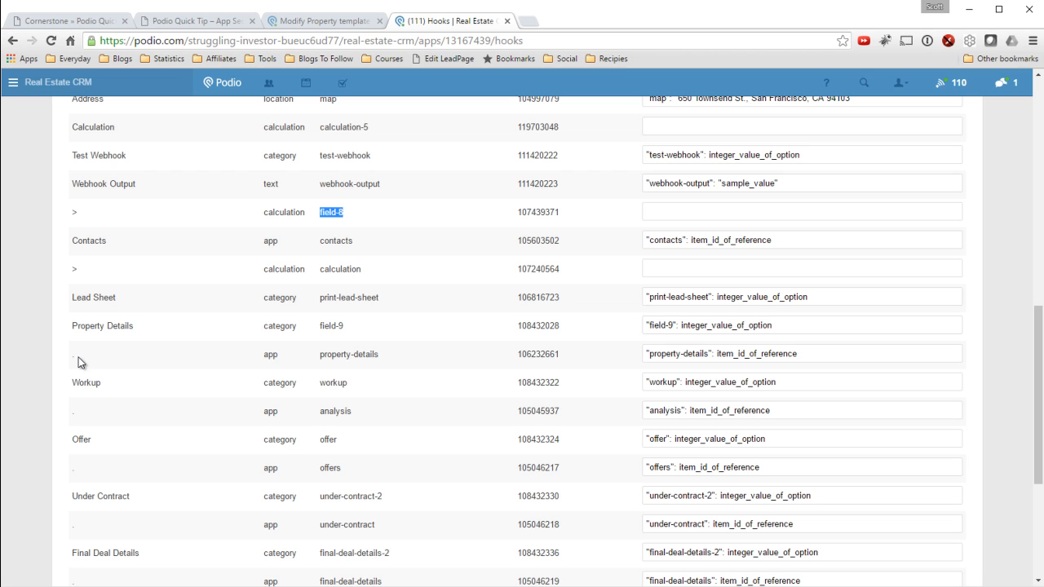
pyautogui.moveTo(88, 362)
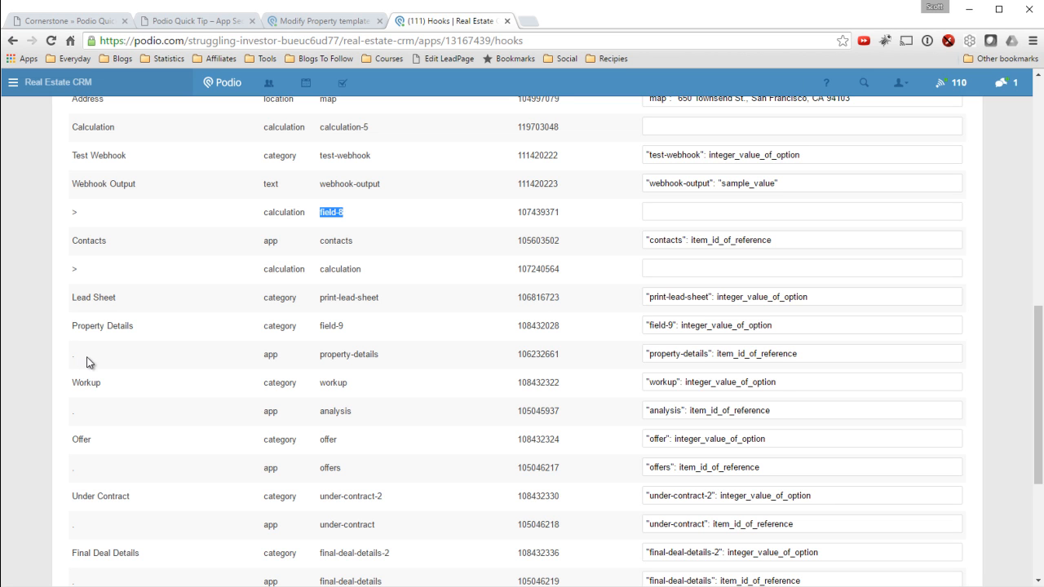
pyautogui.moveTo(323, 353)
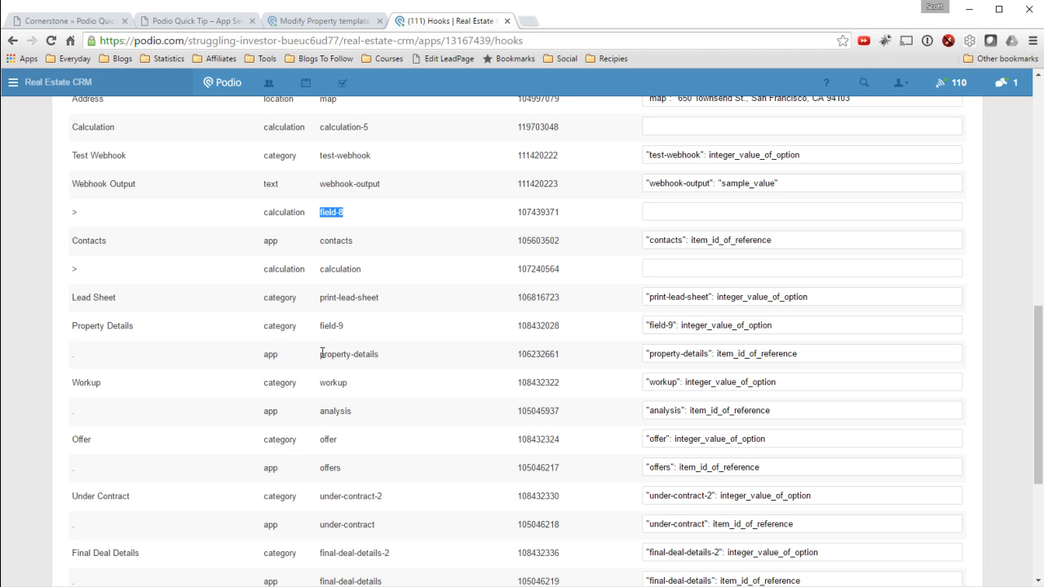
pyautogui.doubleClick(350, 354)
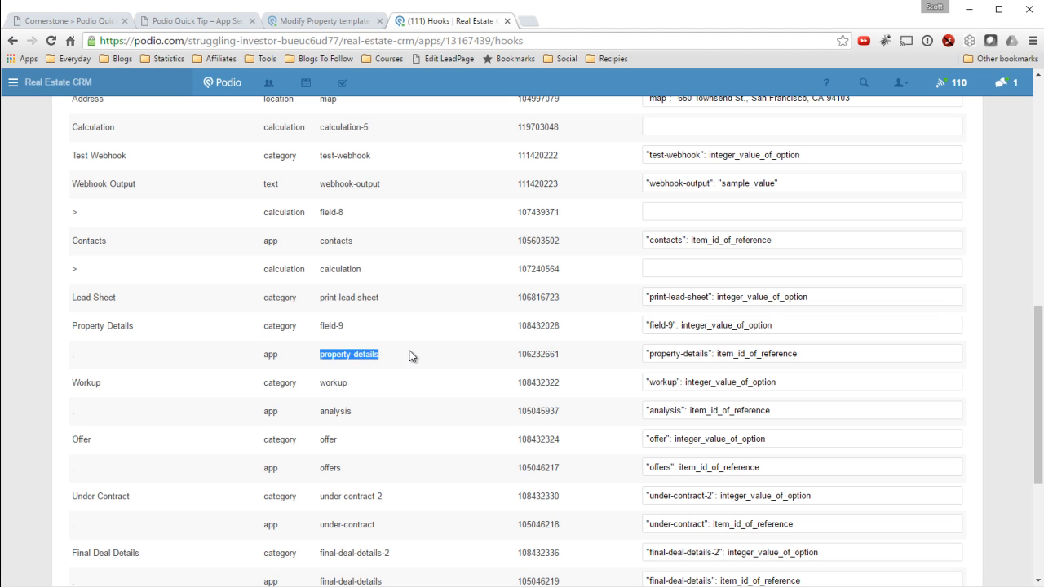
pyautogui.moveTo(414, 366)
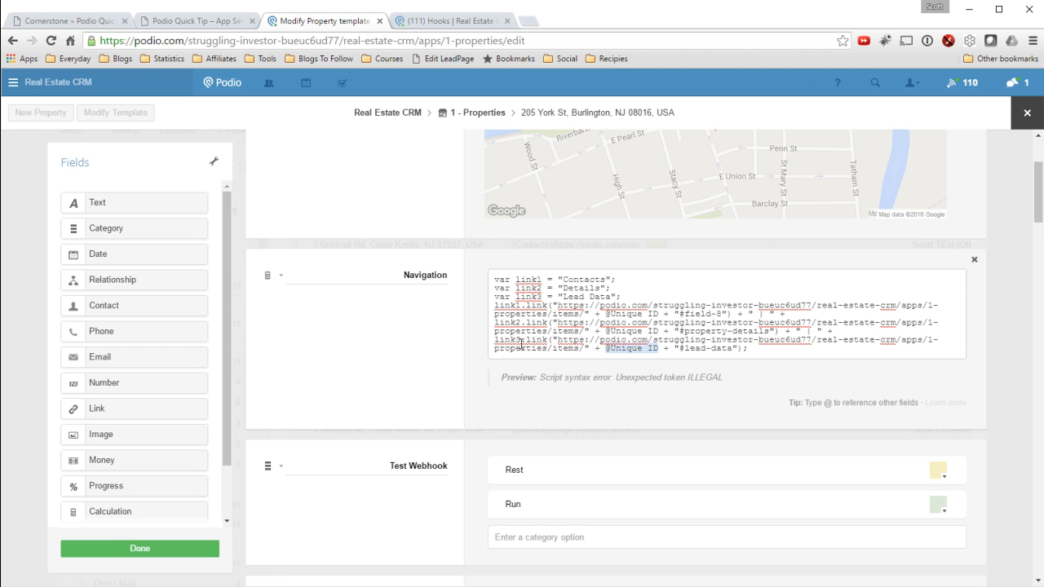
pyautogui.moveTo(685, 347)
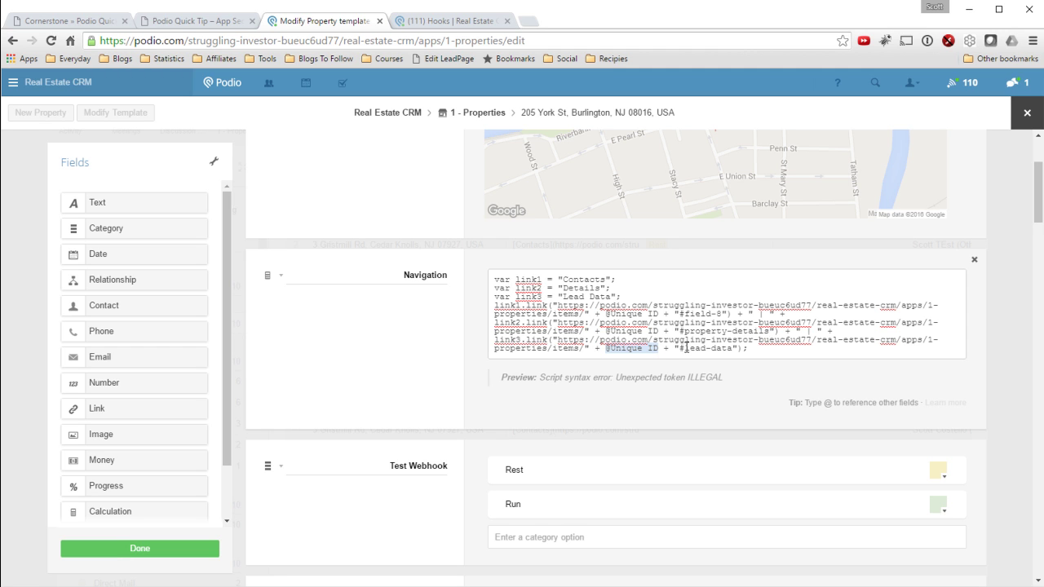
pyautogui.doubleClick(705, 349)
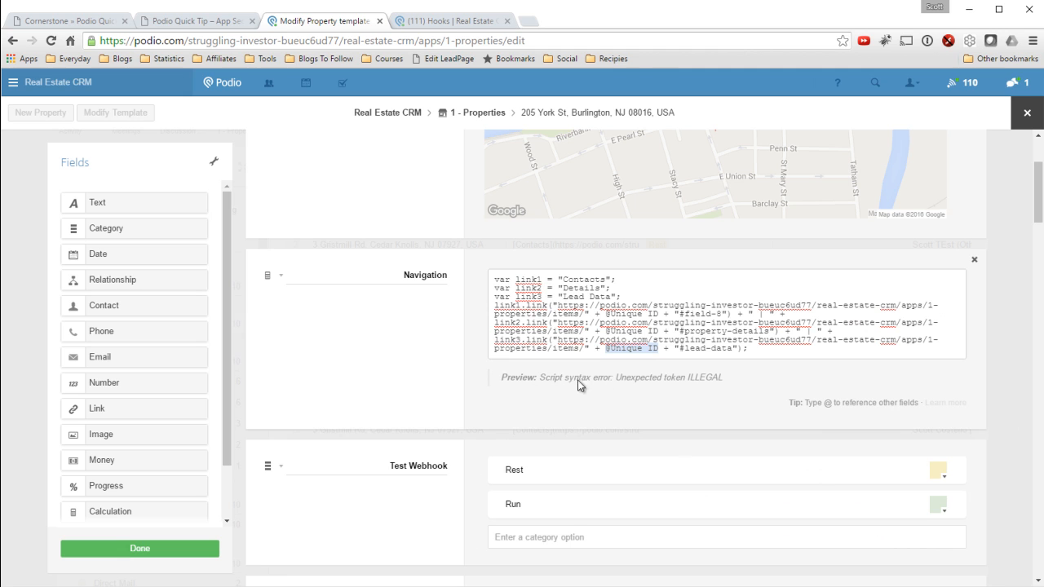
pyautogui.moveTo(656, 390)
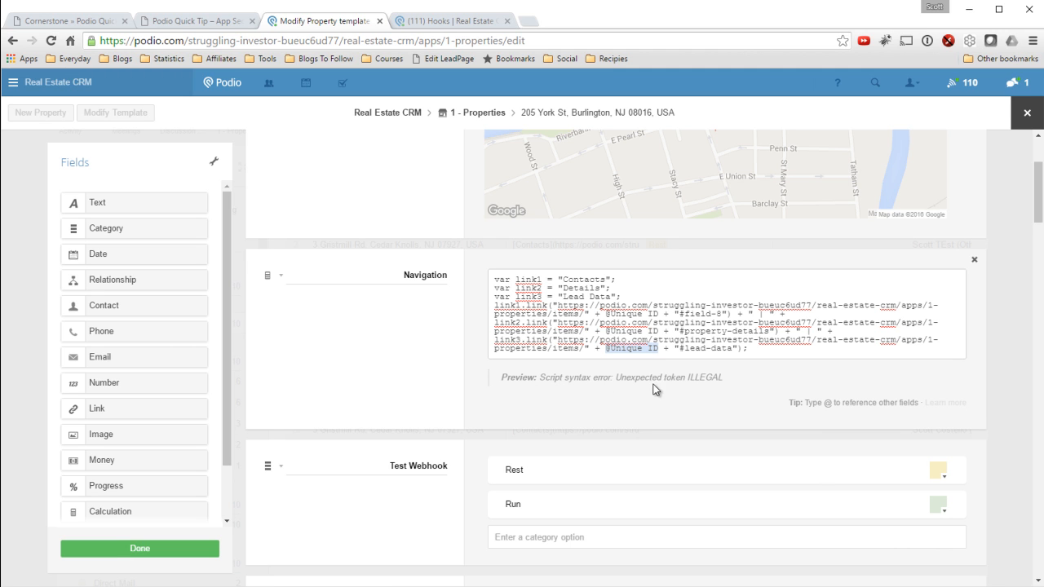
pyautogui.moveTo(711, 385)
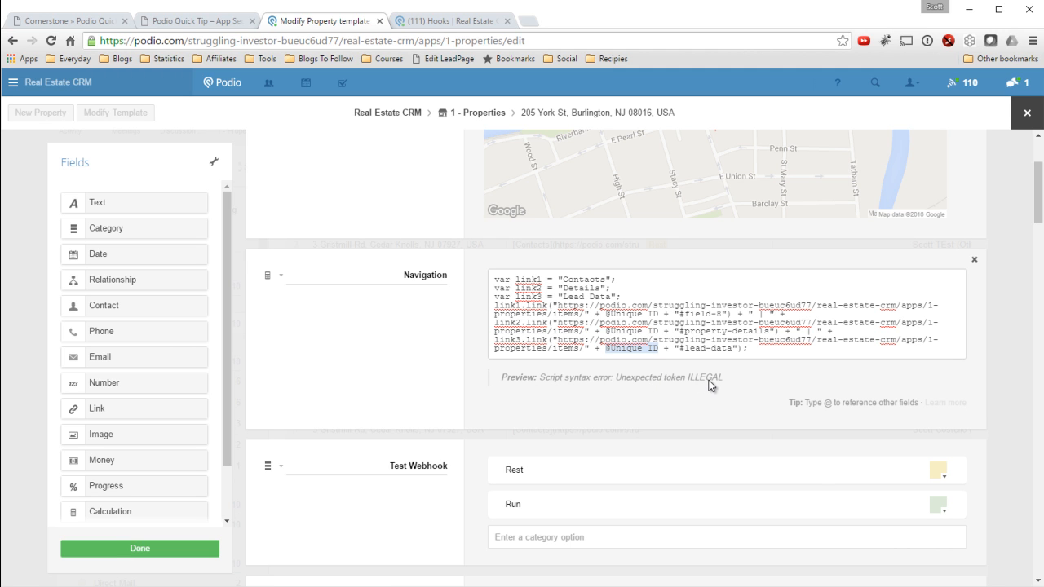
pyautogui.moveTo(669, 337)
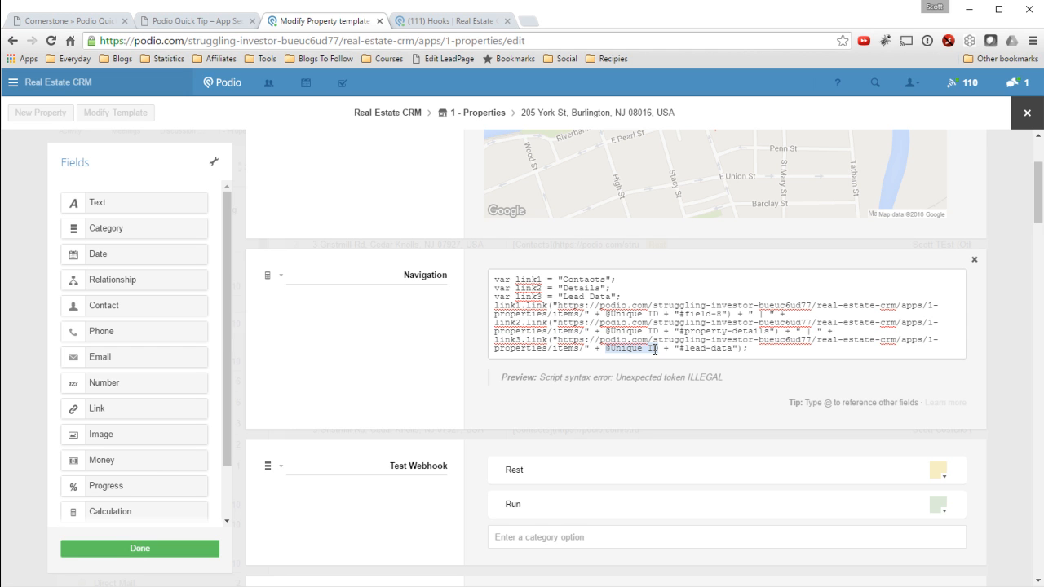
pyautogui.doubleClick(630, 314)
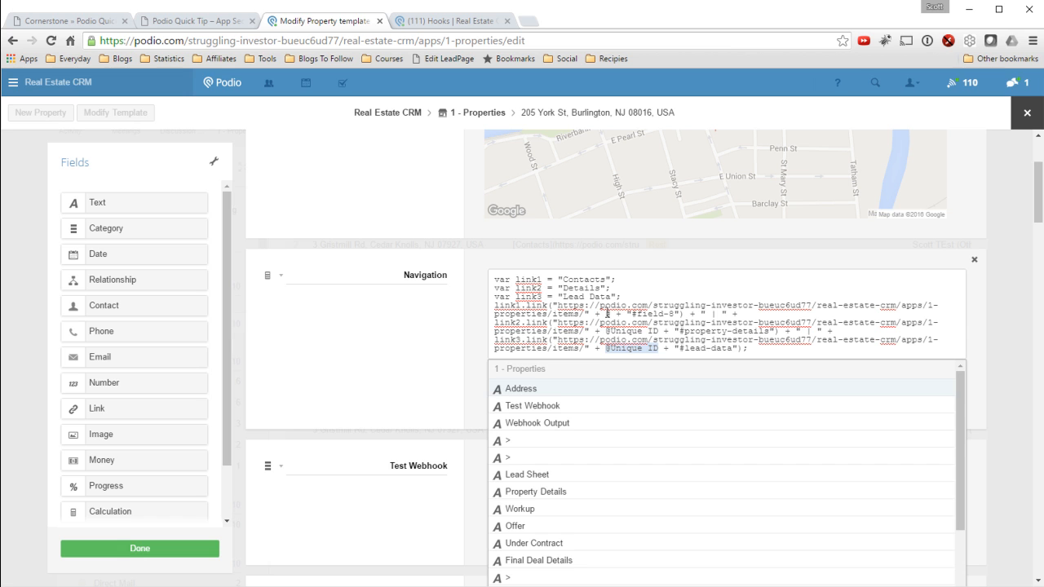
pyautogui.scroll(-3)
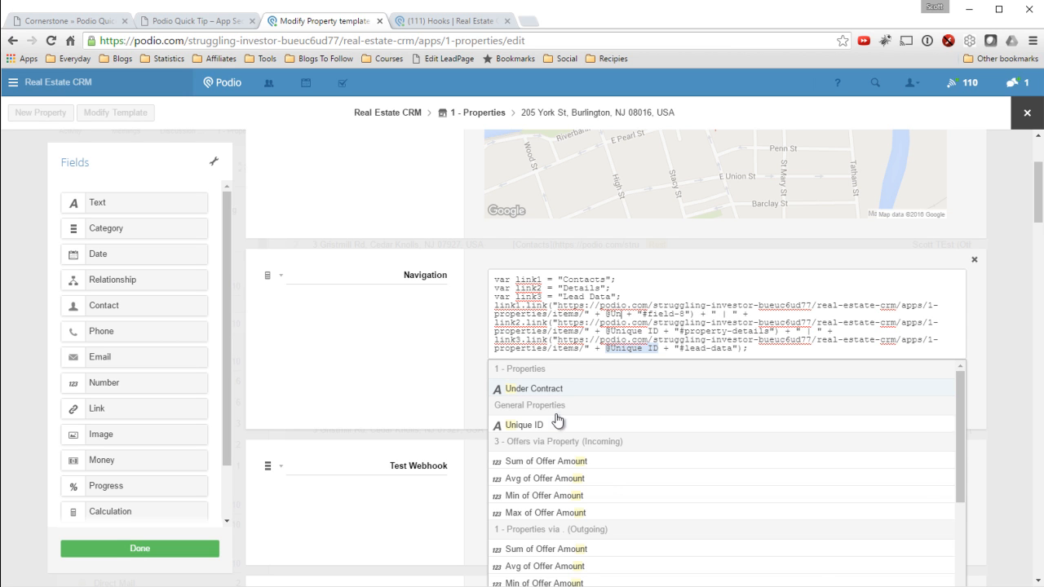
pyautogui.click(526, 424)
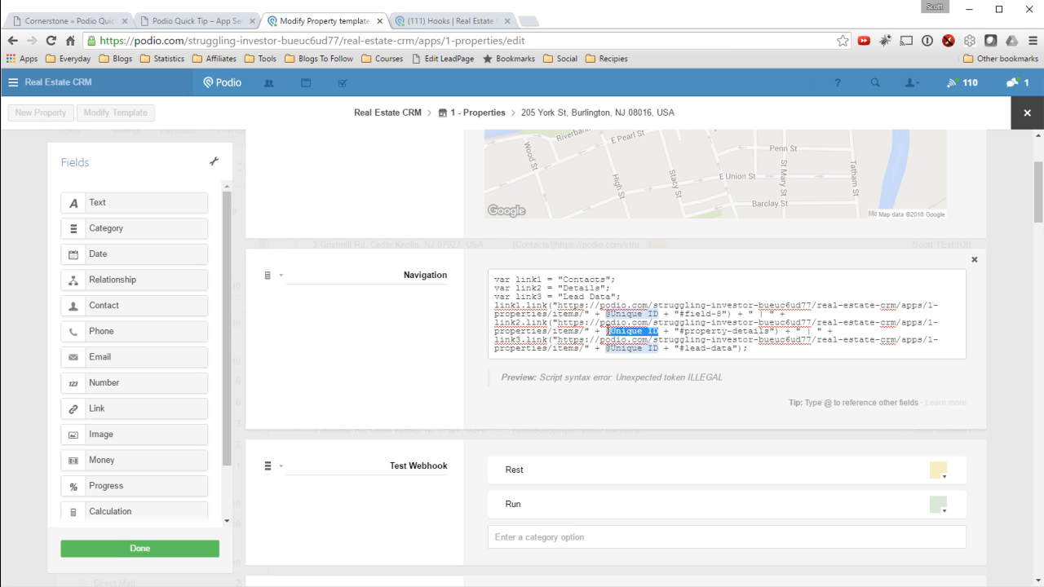
pyautogui.write('@')
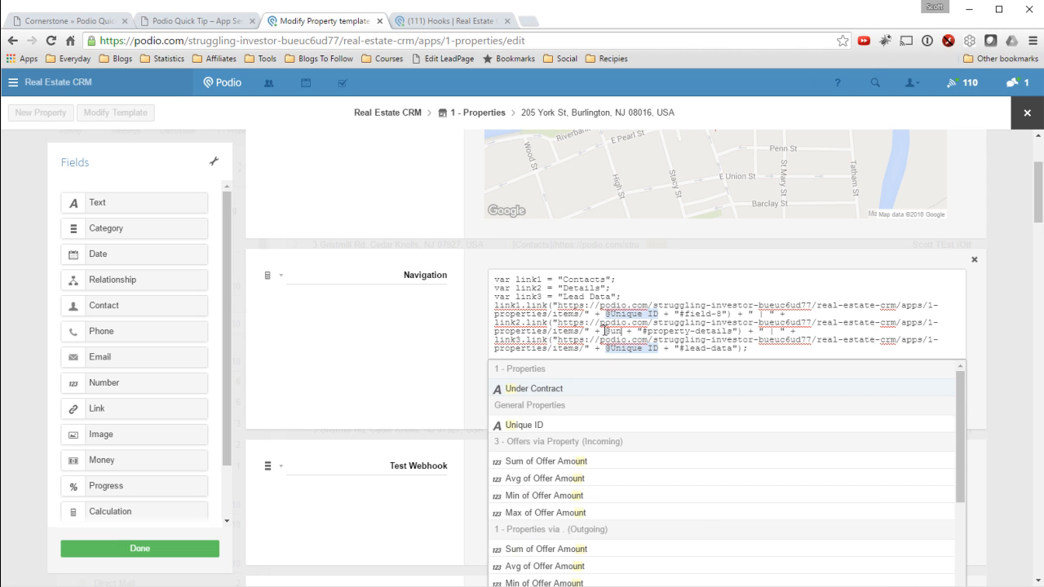
pyautogui.click(443, 336)
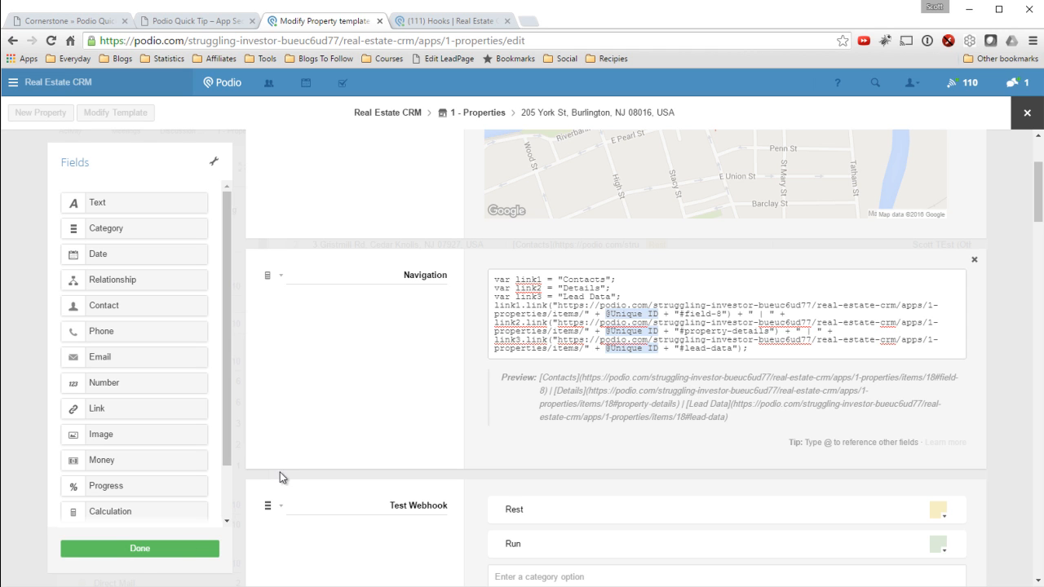
# Step: Save the template with Done and check the 205 York St item's Navigation links jump to their sections
pyautogui.click(140, 549)
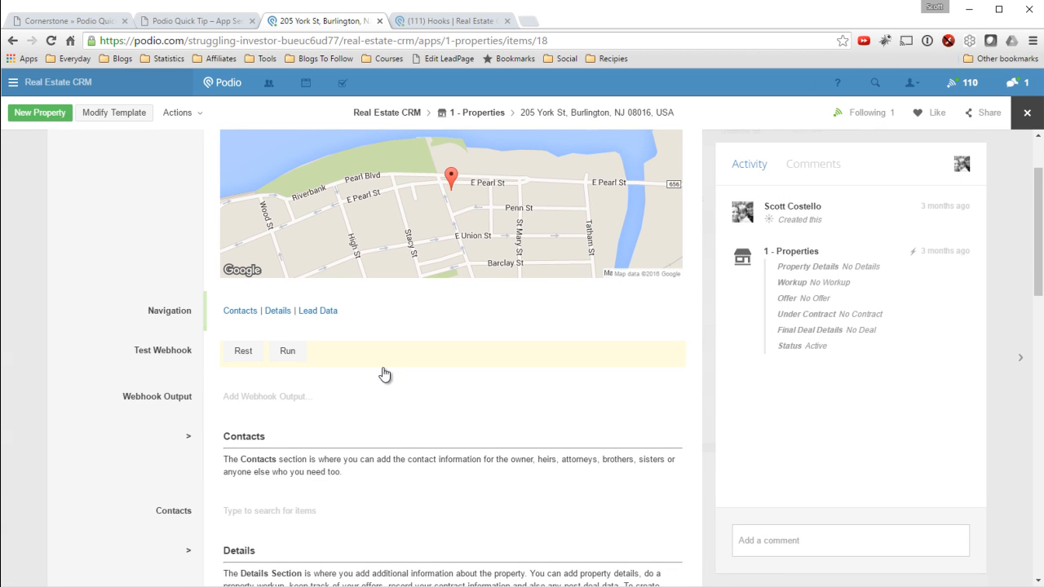
pyautogui.moveTo(239, 318)
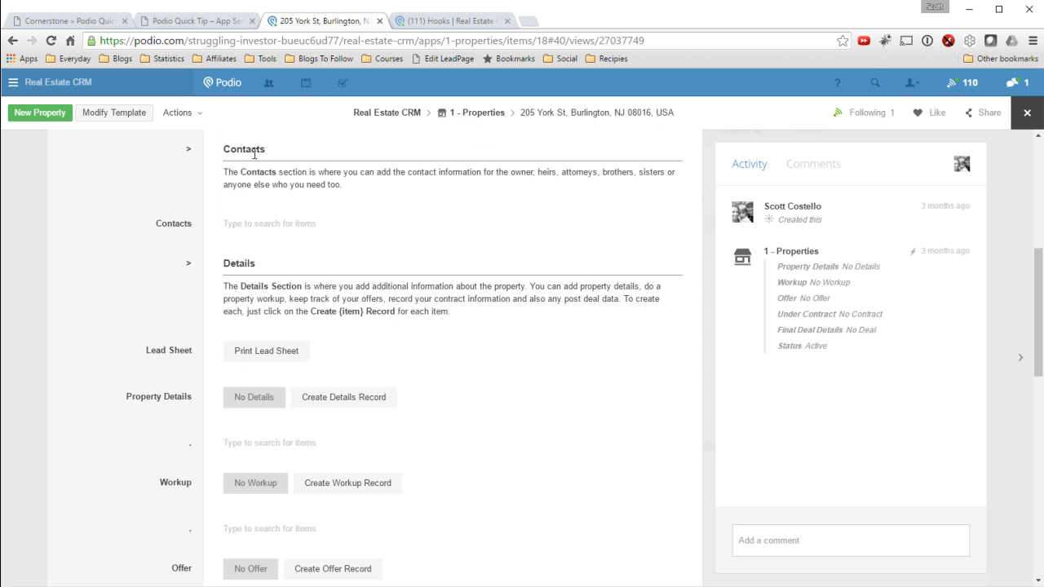
pyautogui.scroll(3)
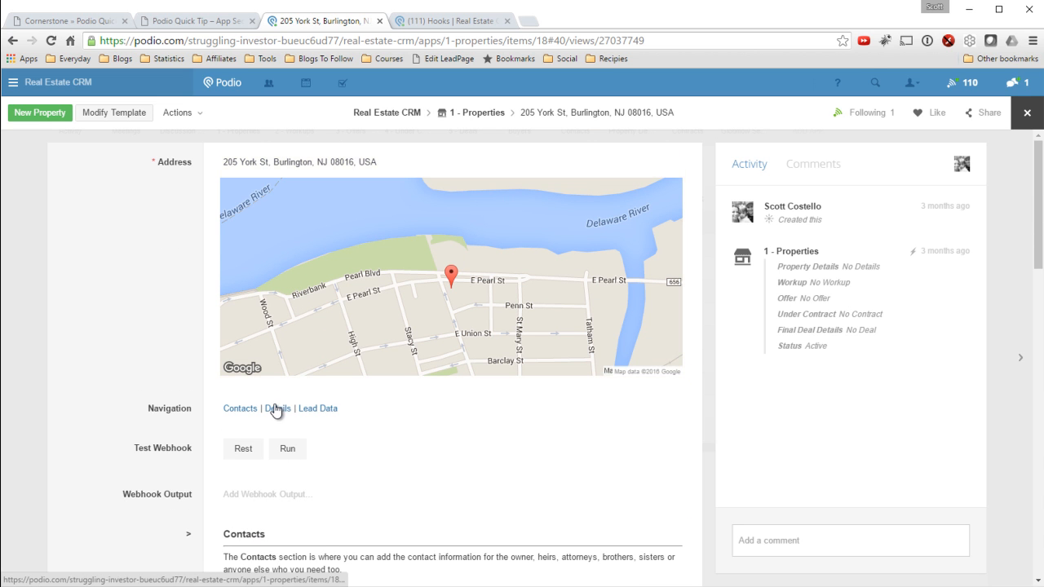
pyautogui.scroll(-3)
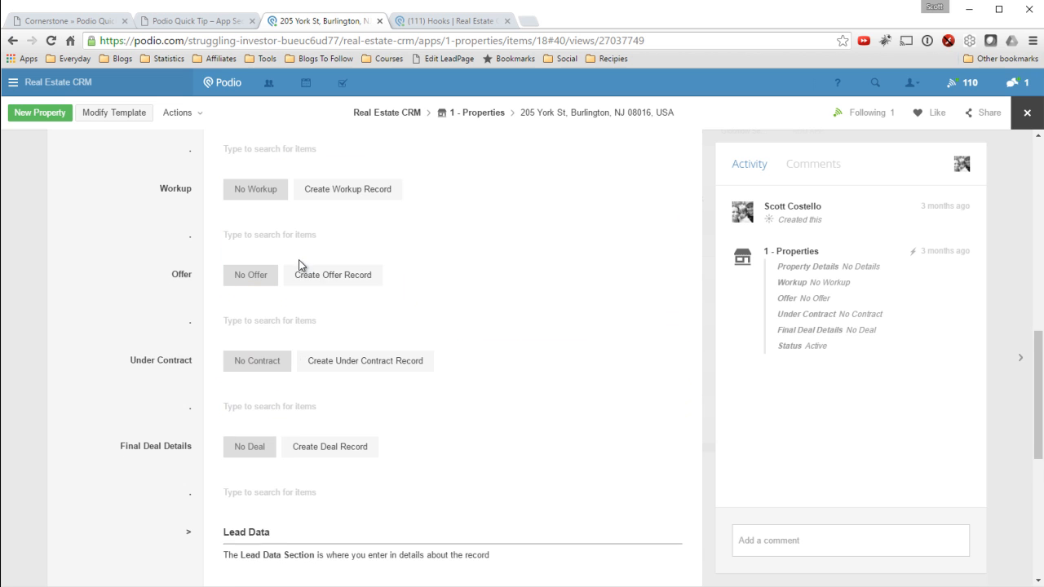
pyautogui.scroll(3)
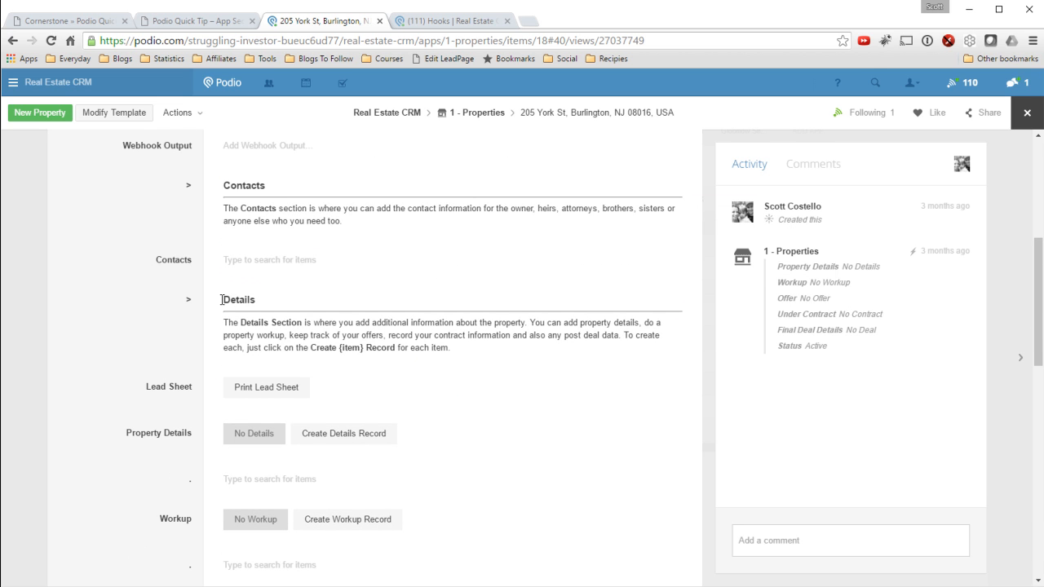
pyautogui.scroll(3)
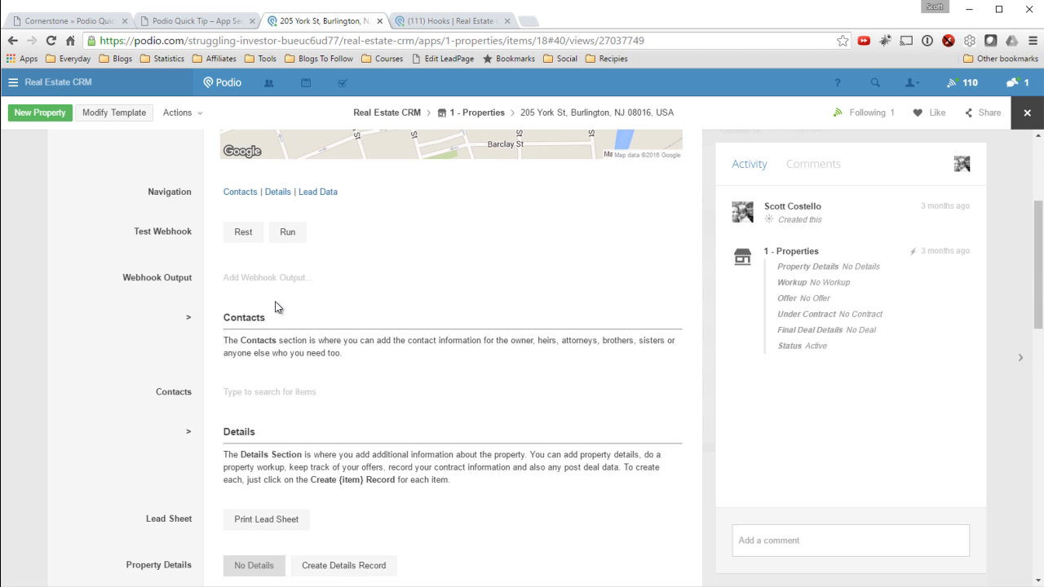
pyautogui.scroll(3)
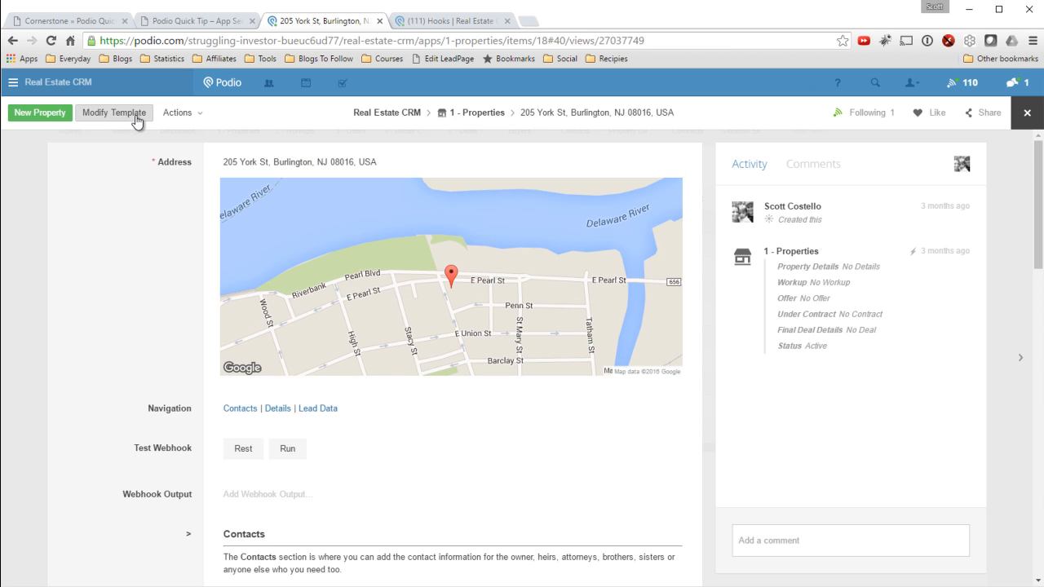
# Step: Reopen Modify Template and copy the calculation field's external ID from the field list
pyautogui.click(114, 113)
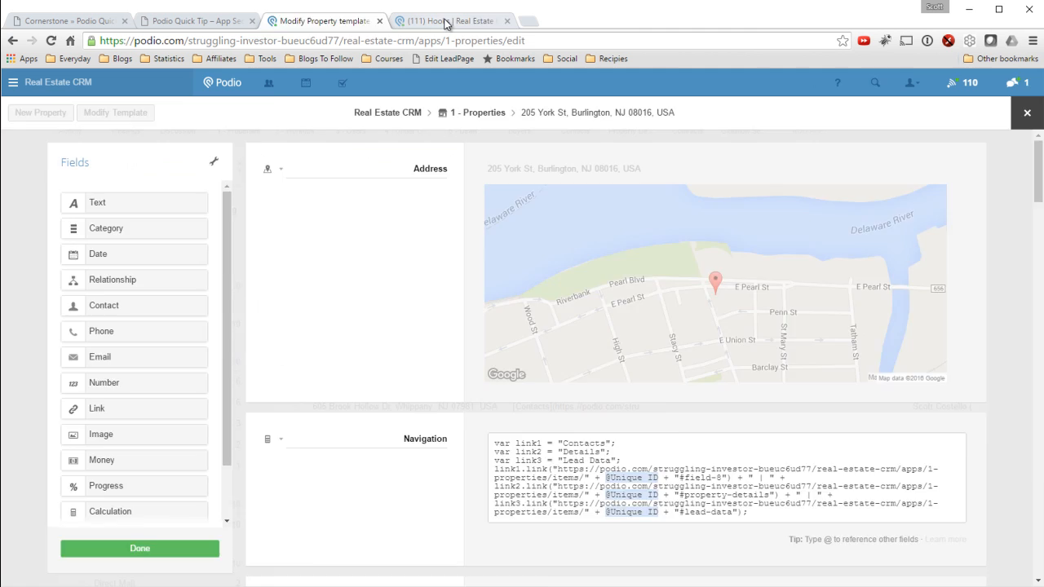
pyautogui.click(441, 20)
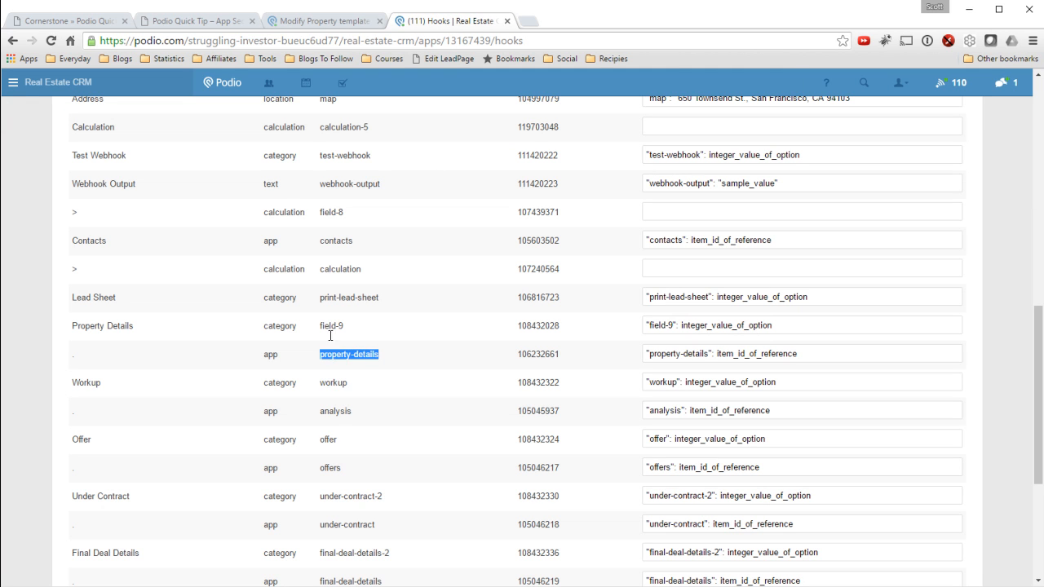
pyautogui.doubleClick(339, 269)
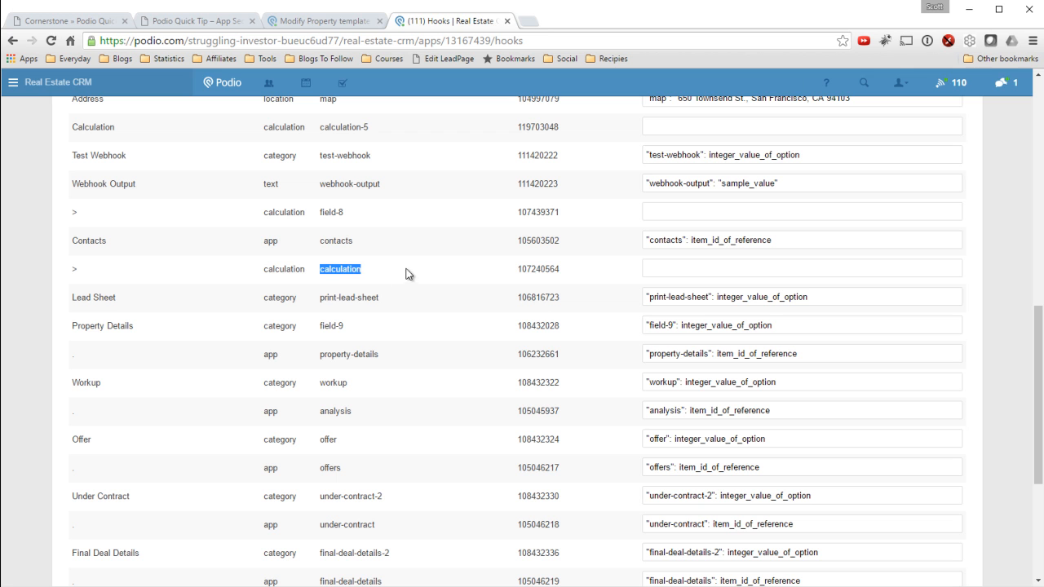
# Step: Paste calculation in place of property-details in the Details link and save the template
pyautogui.click(323, 19)
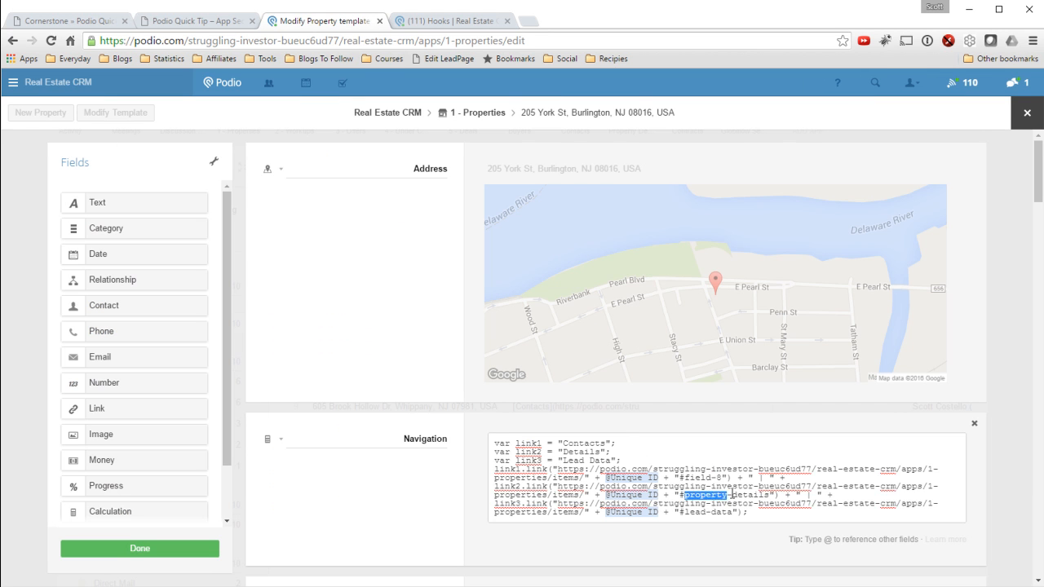
pyautogui.rightClick(703, 496)
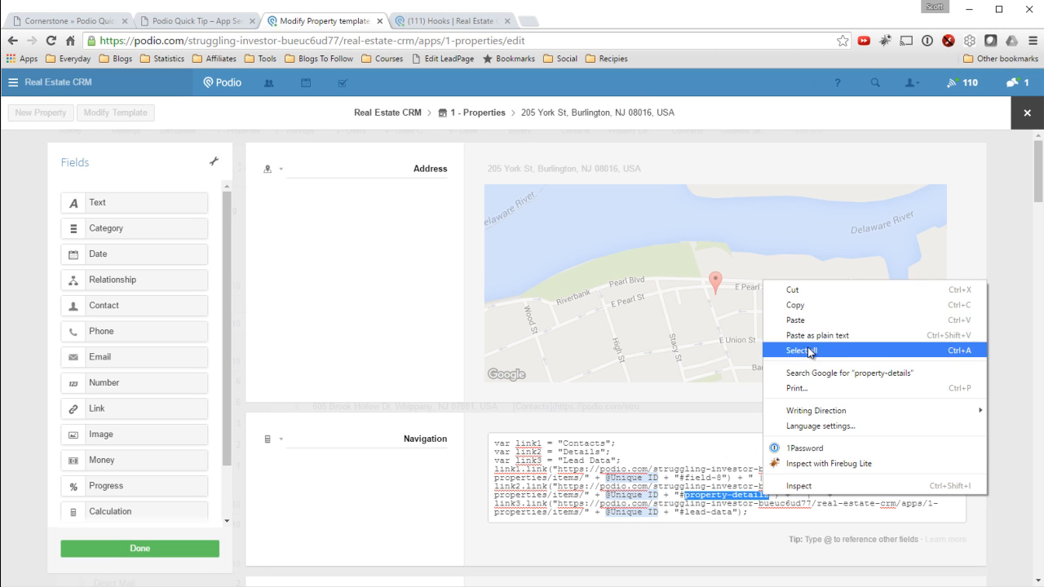
pyautogui.click(799, 349)
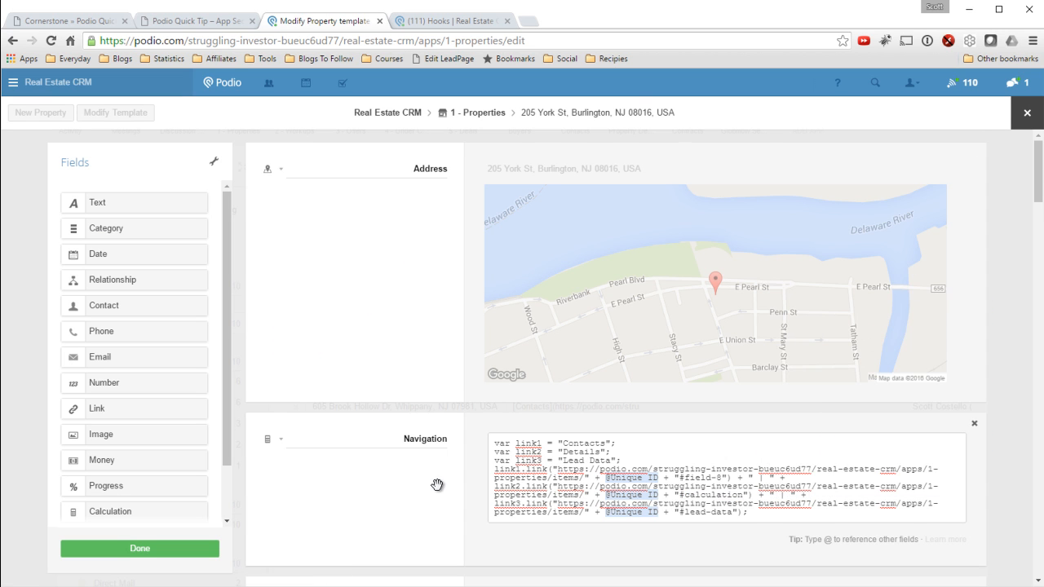
pyautogui.scroll(-3)
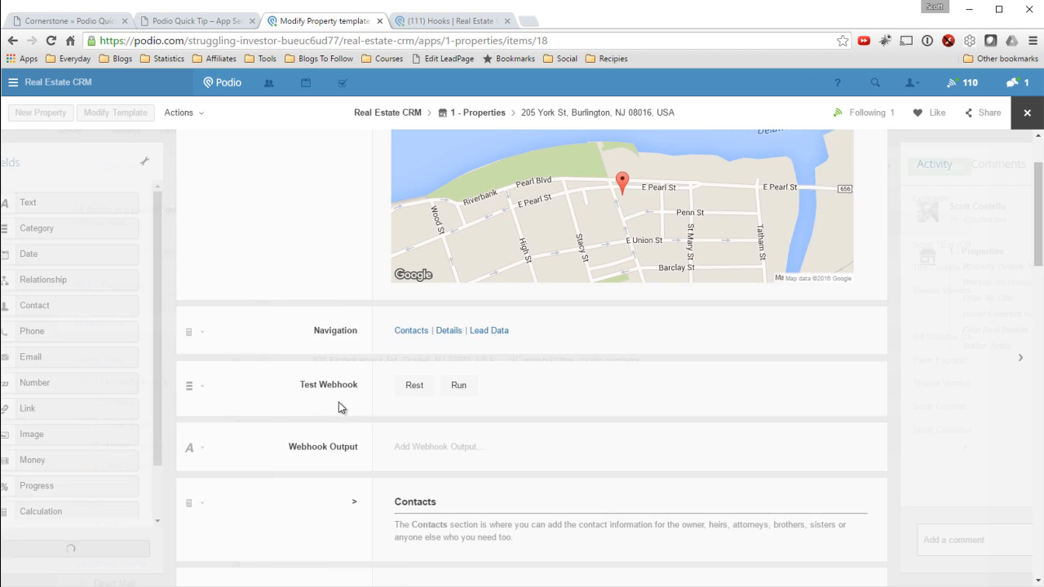
pyautogui.click(448, 329)
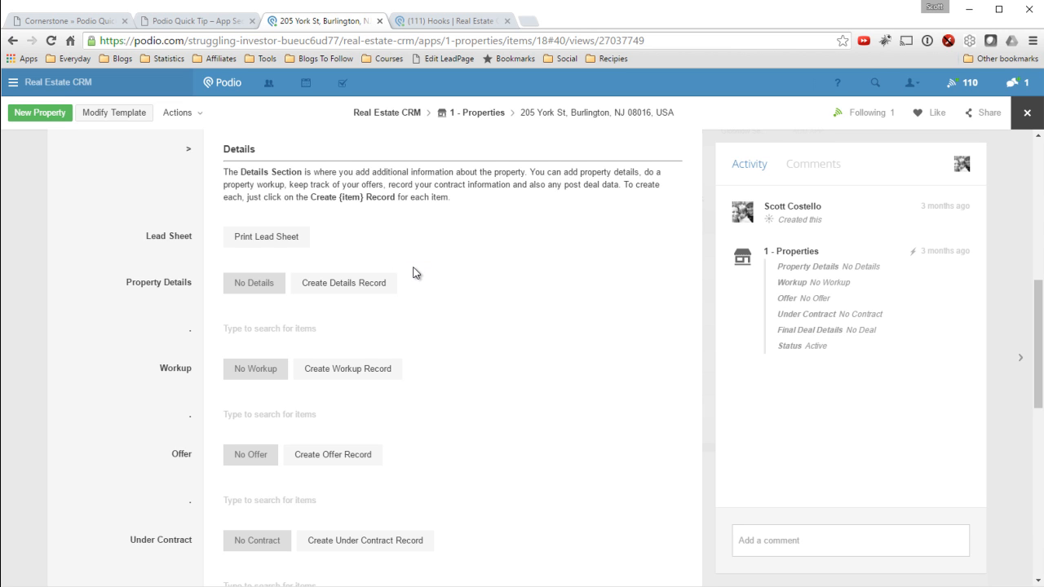
pyautogui.scroll(3)
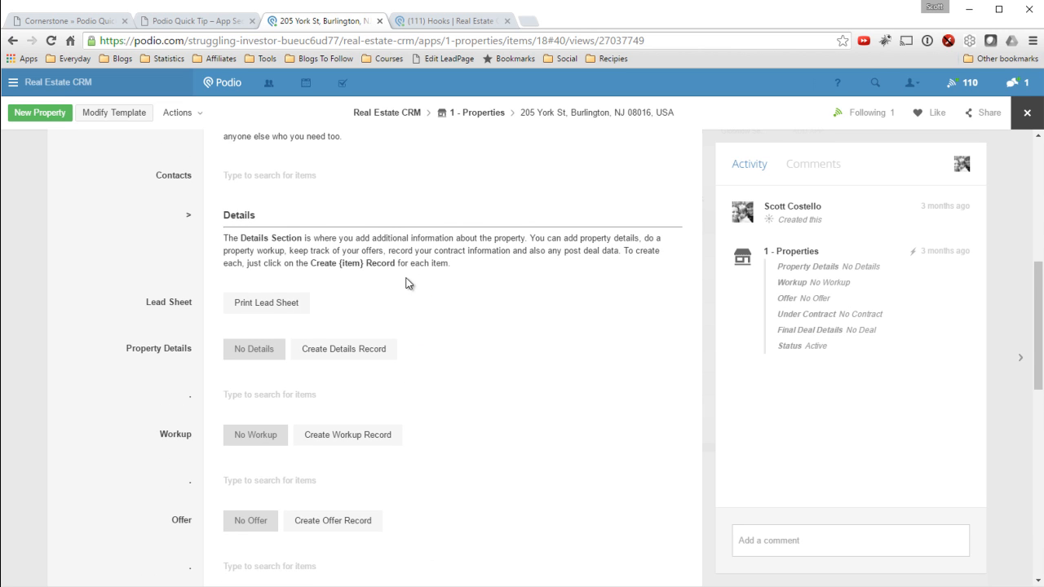
pyautogui.scroll(3)
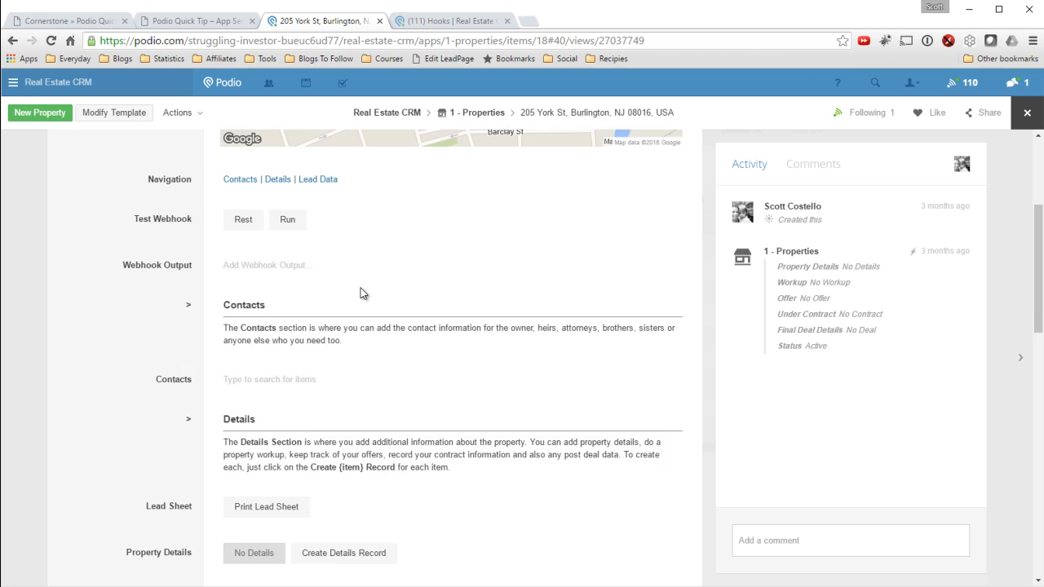
pyautogui.scroll(3)
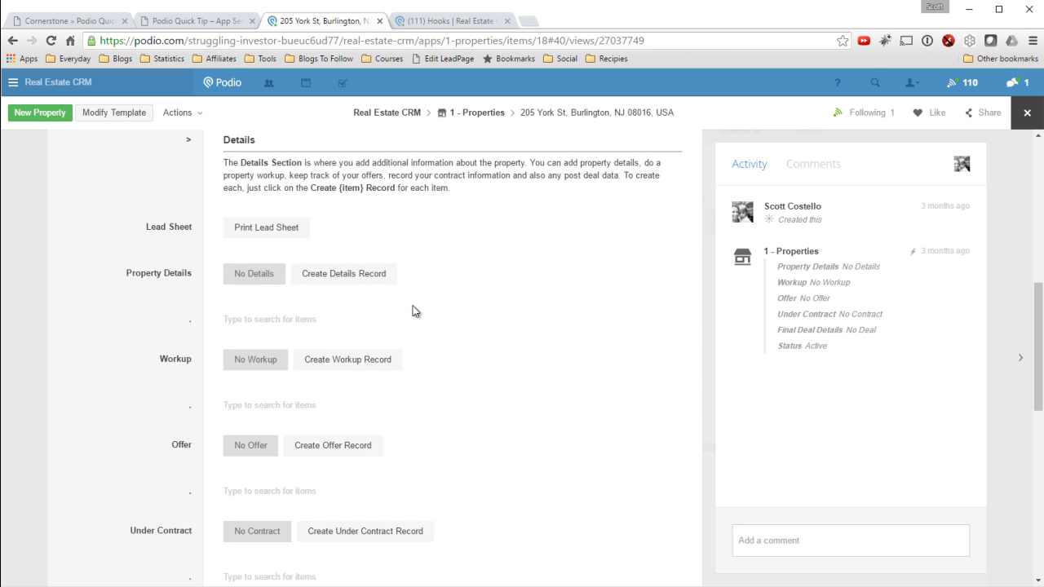
pyautogui.scroll(3)
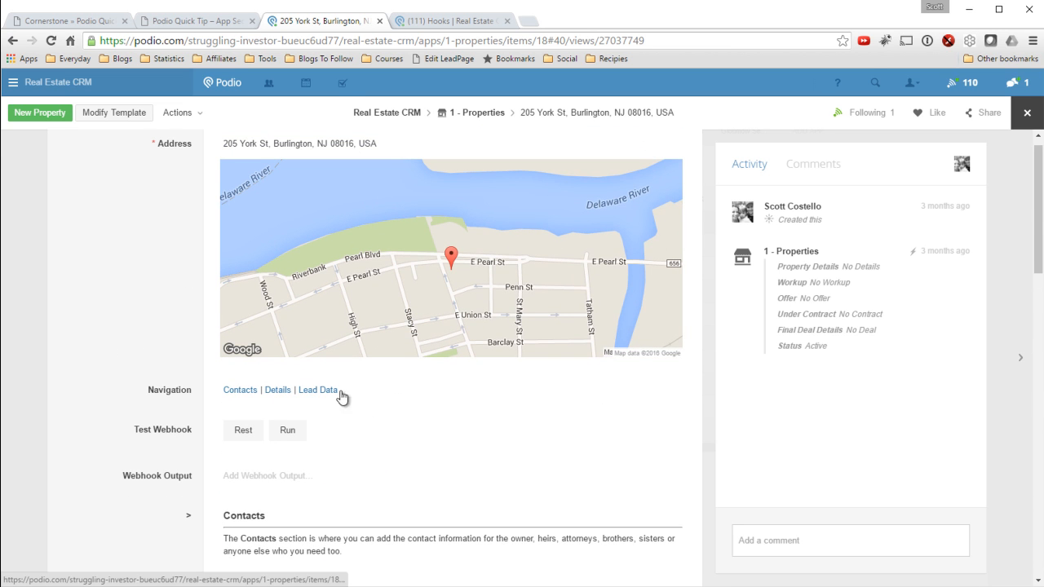
pyautogui.moveTo(1026, 113)
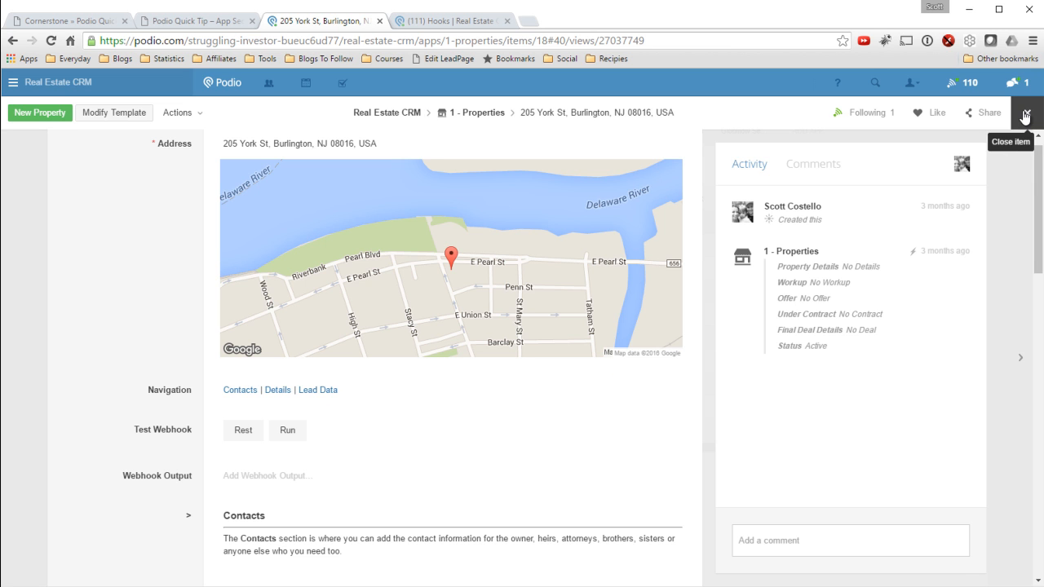
pyautogui.click(1025, 112)
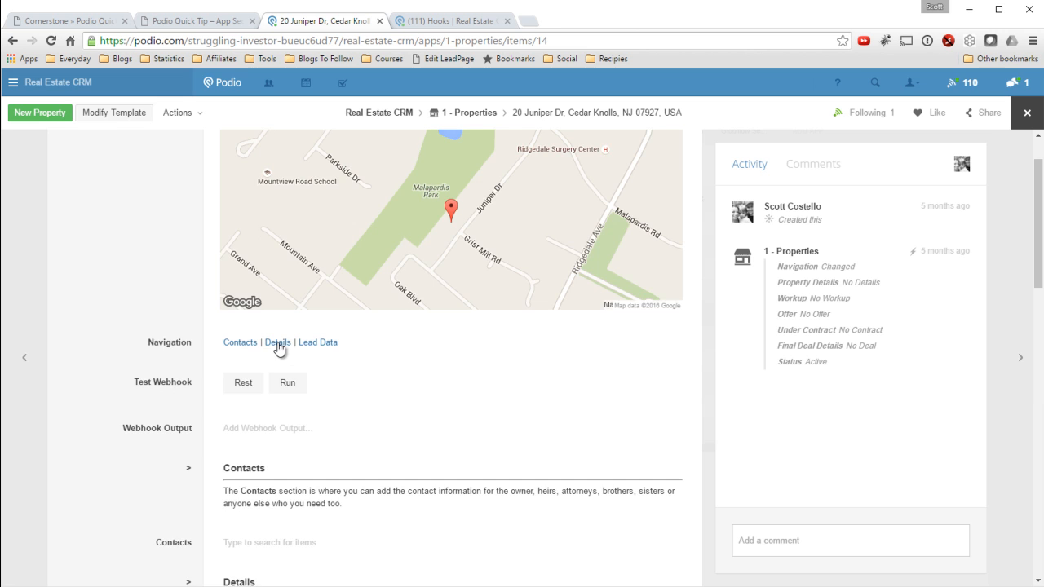
# Step: On the 20 Juniper Dr item, follow the Details link and scroll through its sections to confirm
pyautogui.click(278, 343)
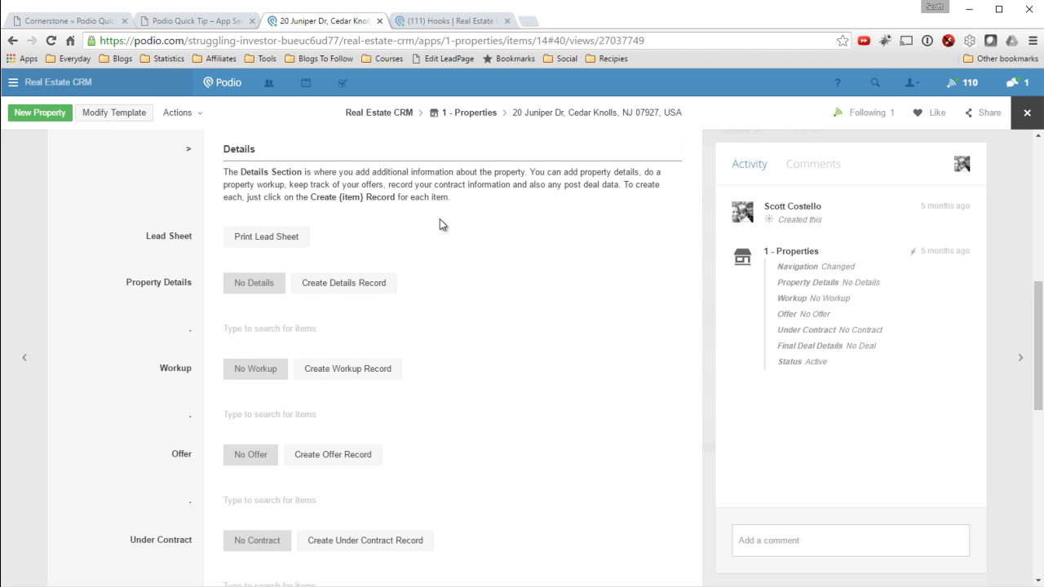
pyautogui.scroll(3)
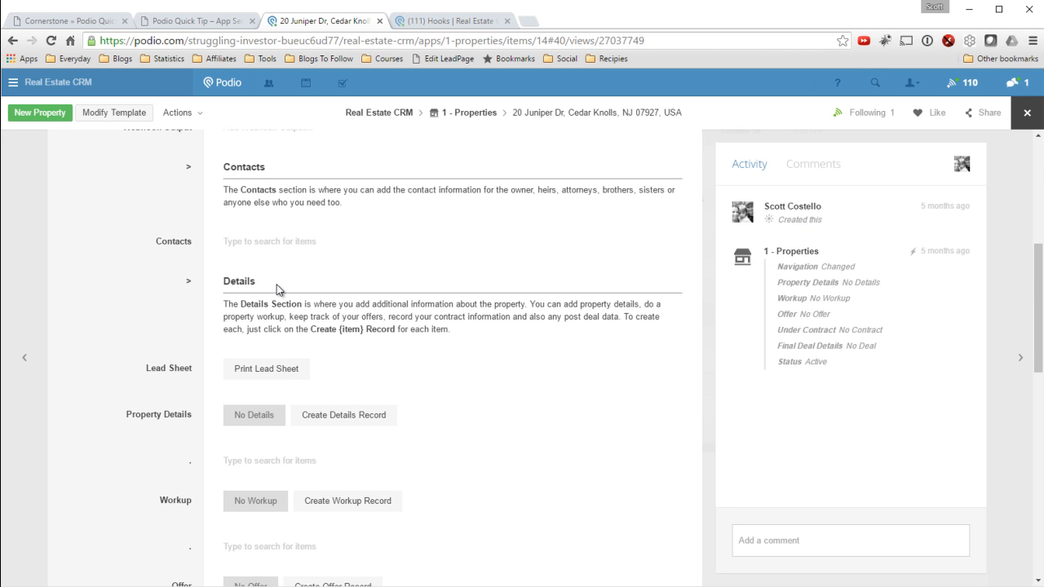
pyautogui.moveTo(253, 281)
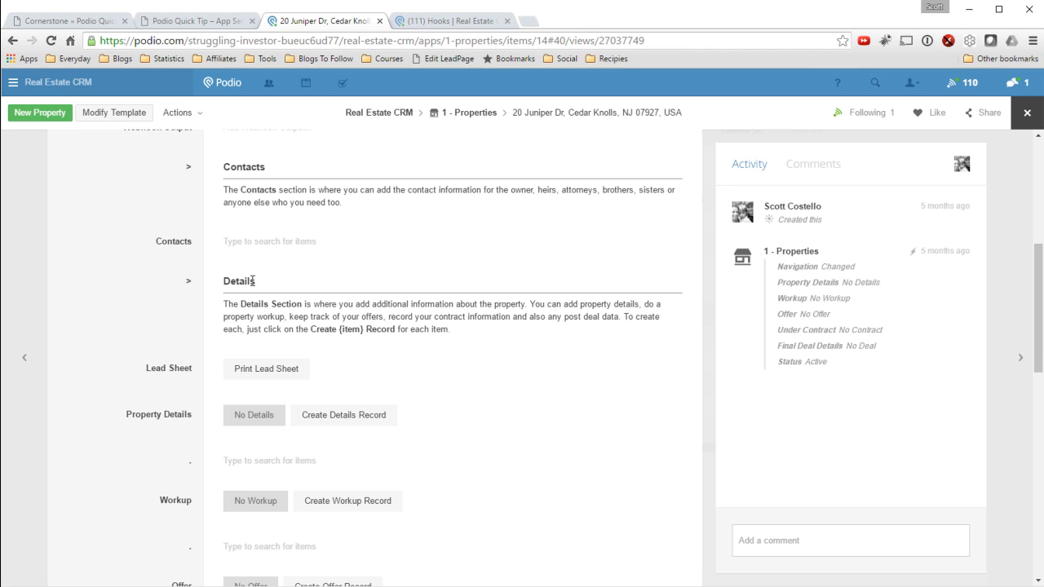
pyautogui.moveTo(287, 288)
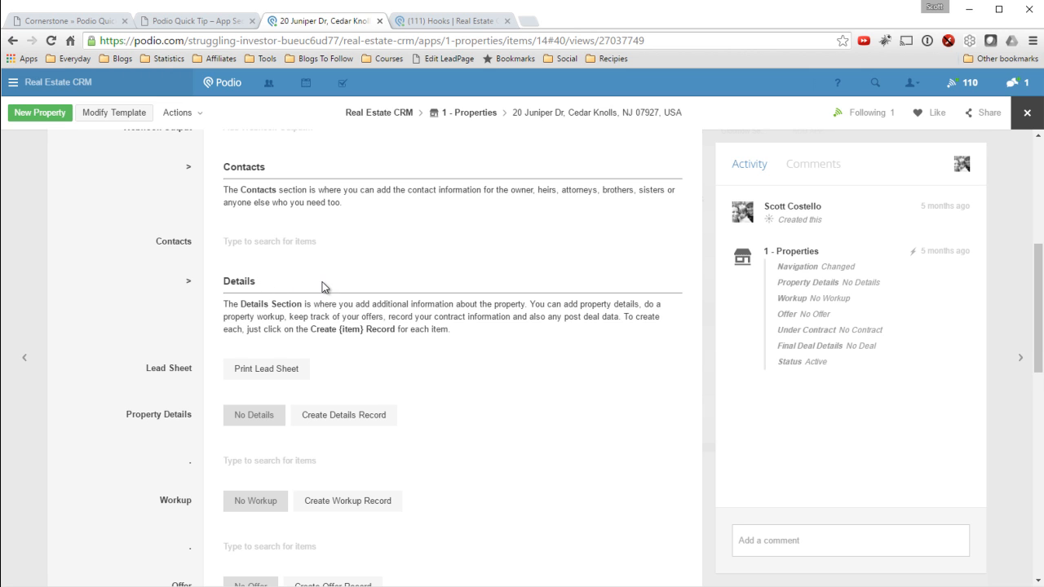
pyautogui.moveTo(659, 289)
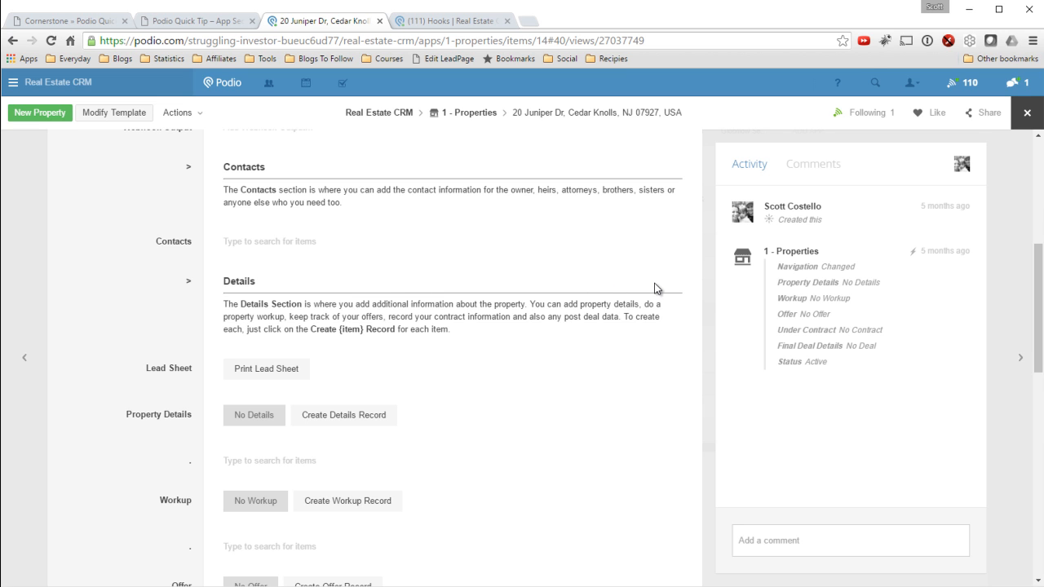
pyautogui.moveTo(307, 212)
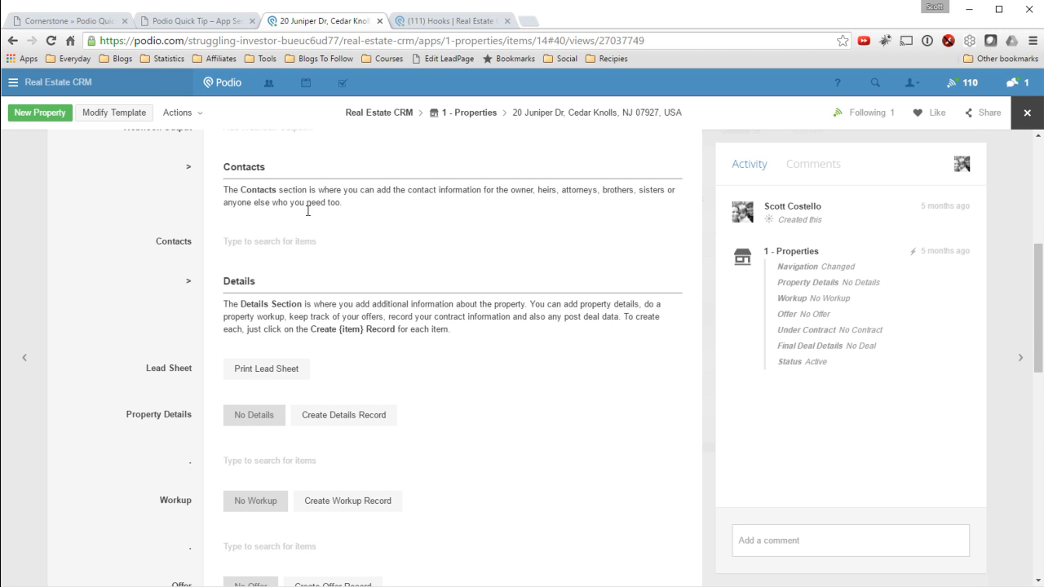
pyautogui.scroll(3)
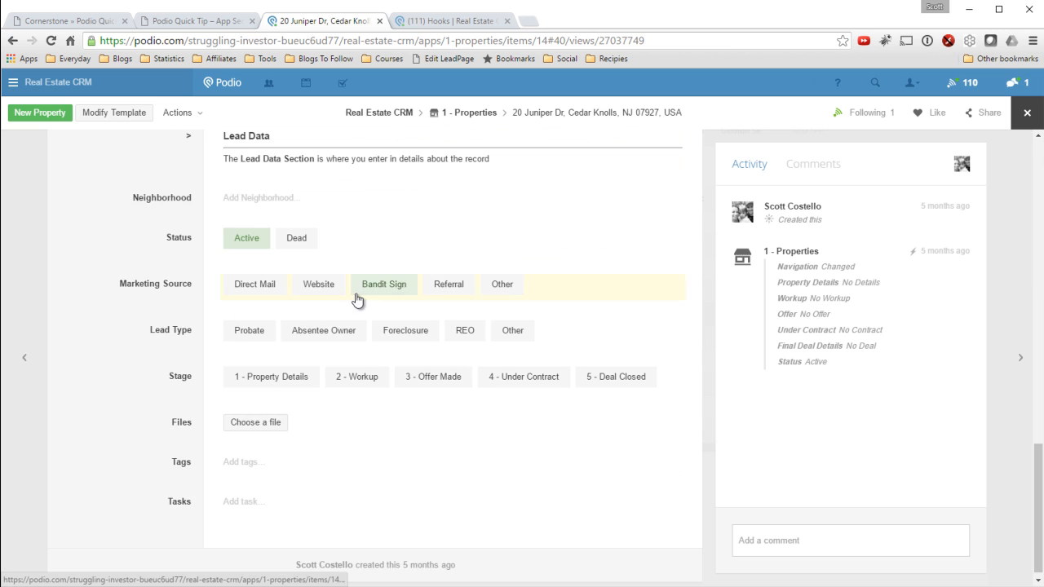
pyautogui.scroll(-3)
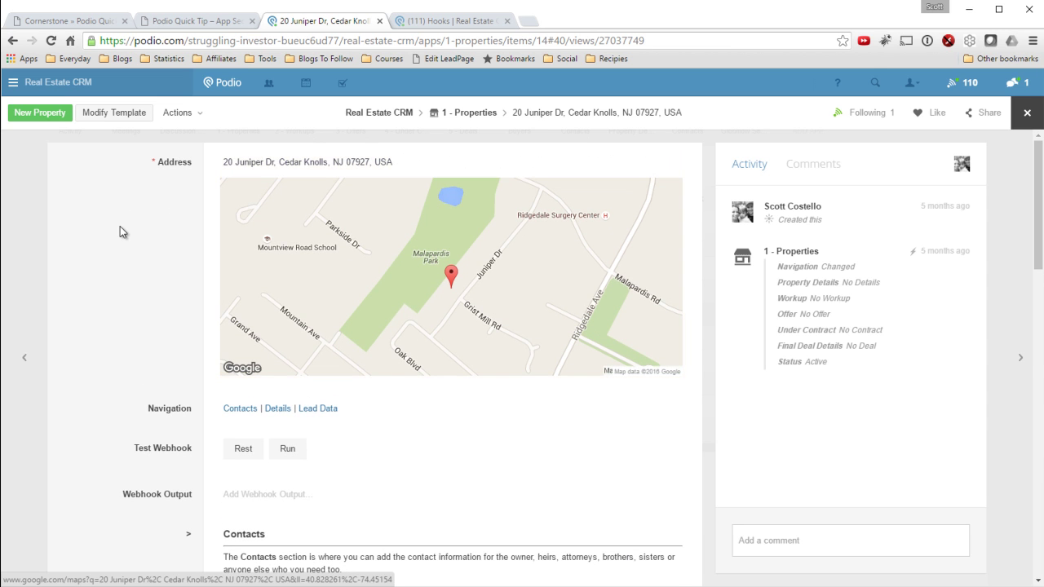
pyautogui.scroll(-3)
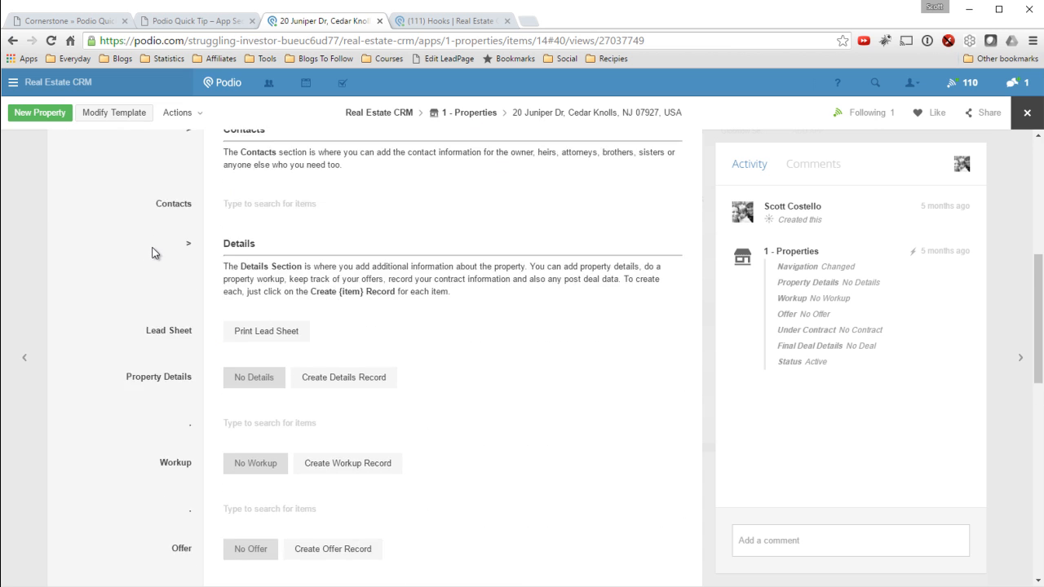
pyautogui.scroll(-3)
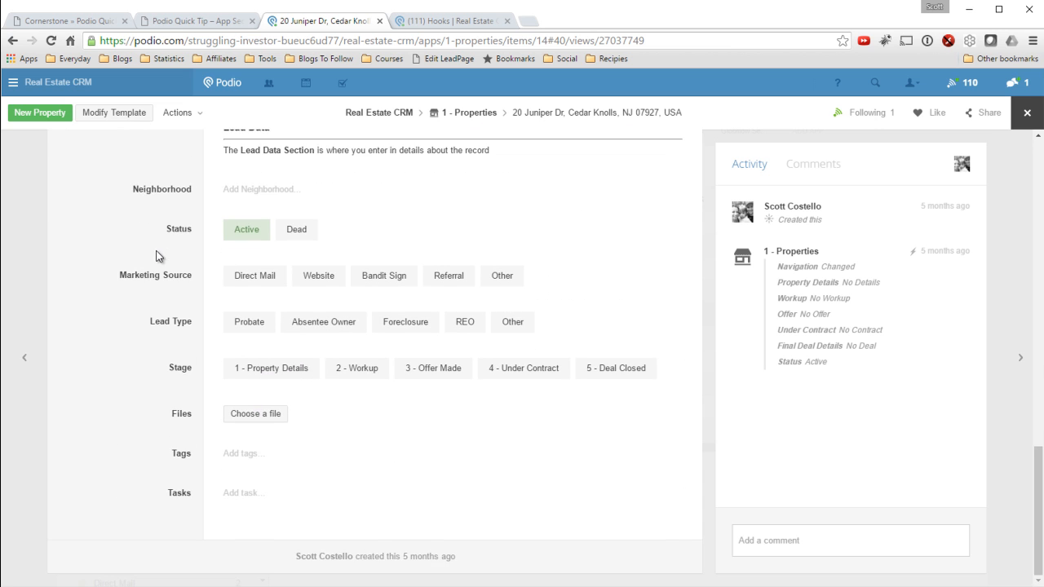
pyautogui.scroll(3)
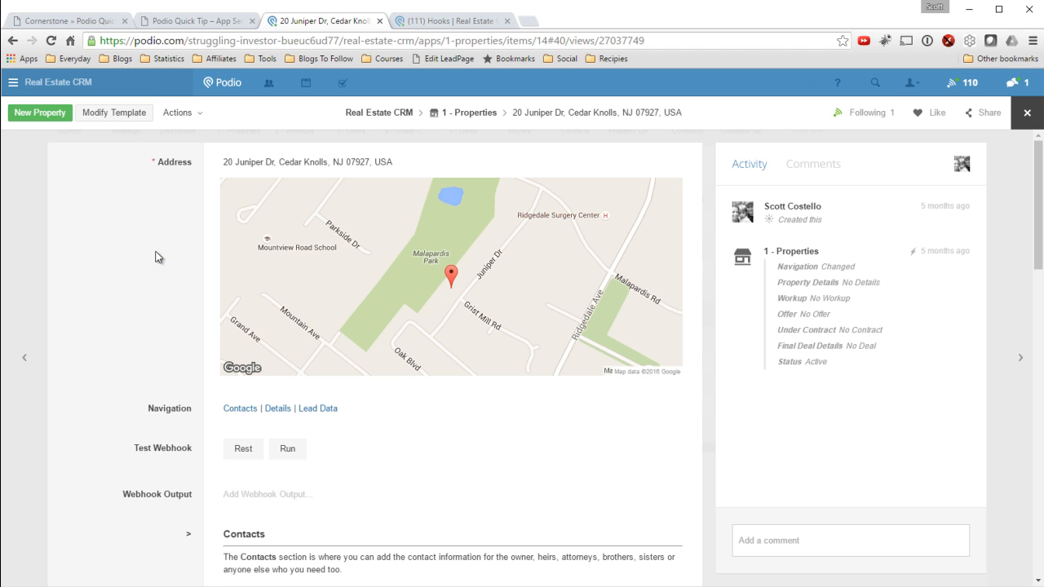
pyautogui.moveTo(153, 162)
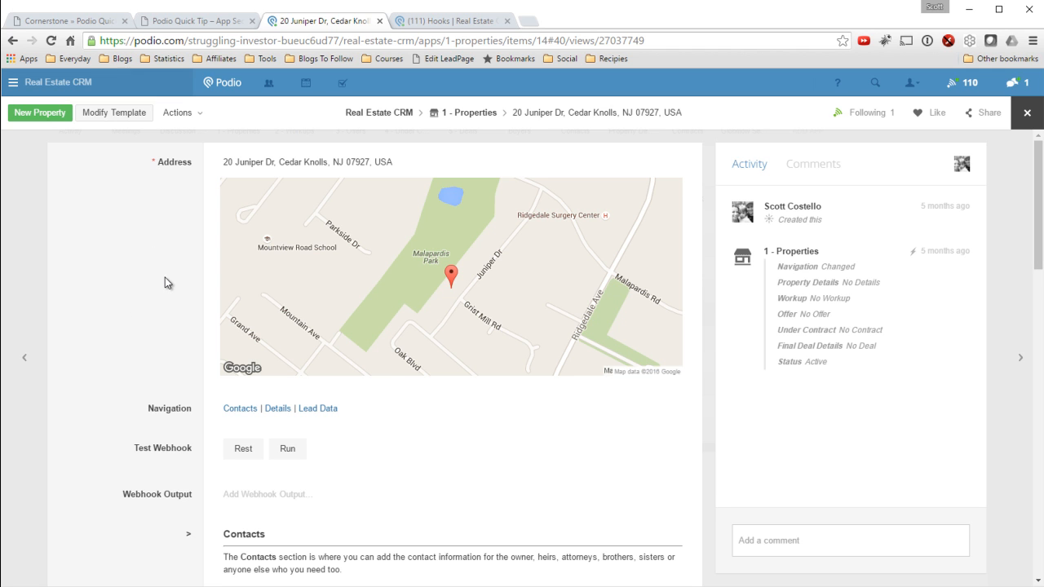
pyautogui.scroll(-3)
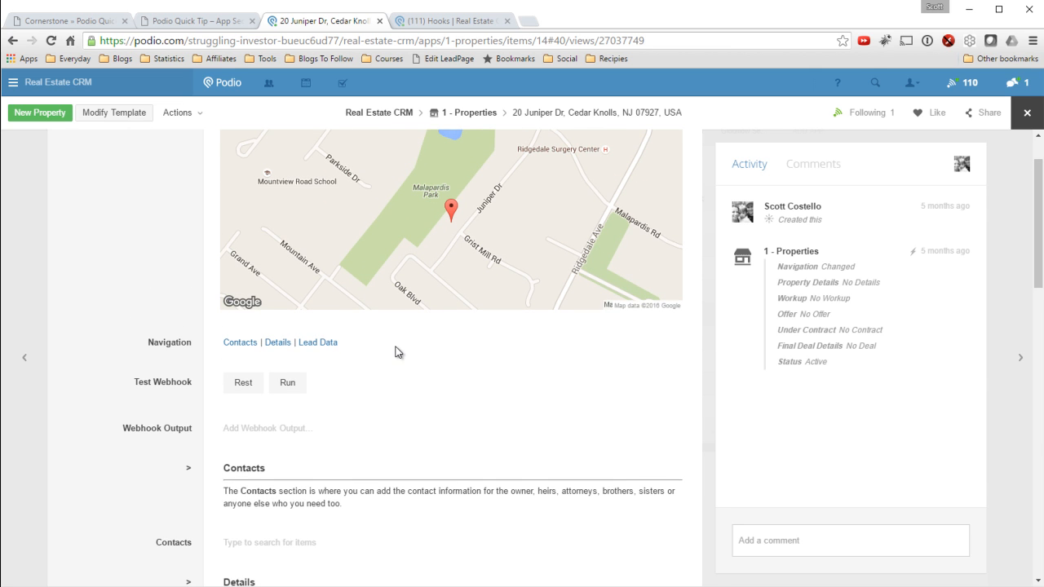
pyautogui.scroll(-3)
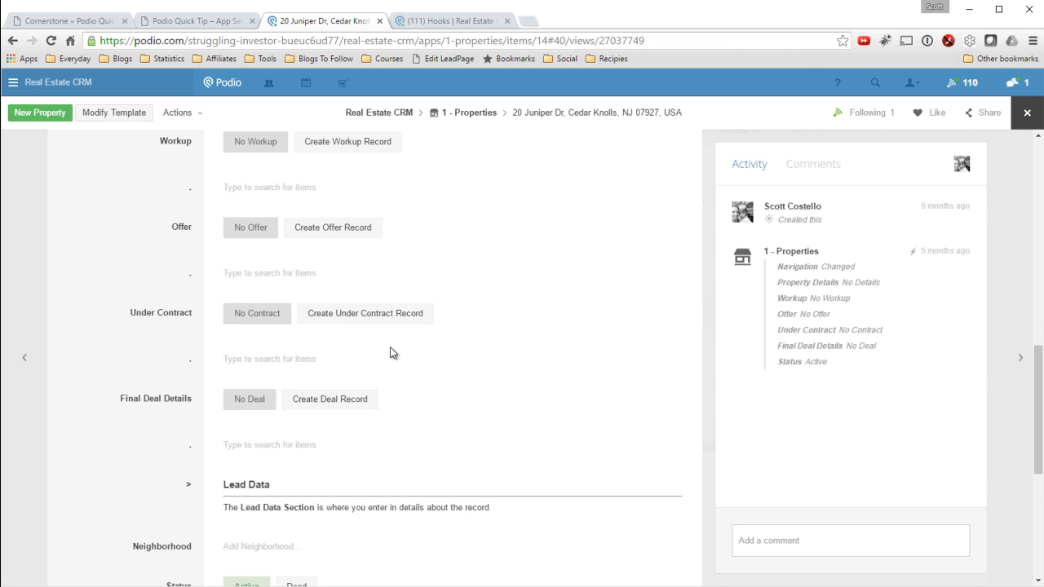
pyautogui.scroll(-3)
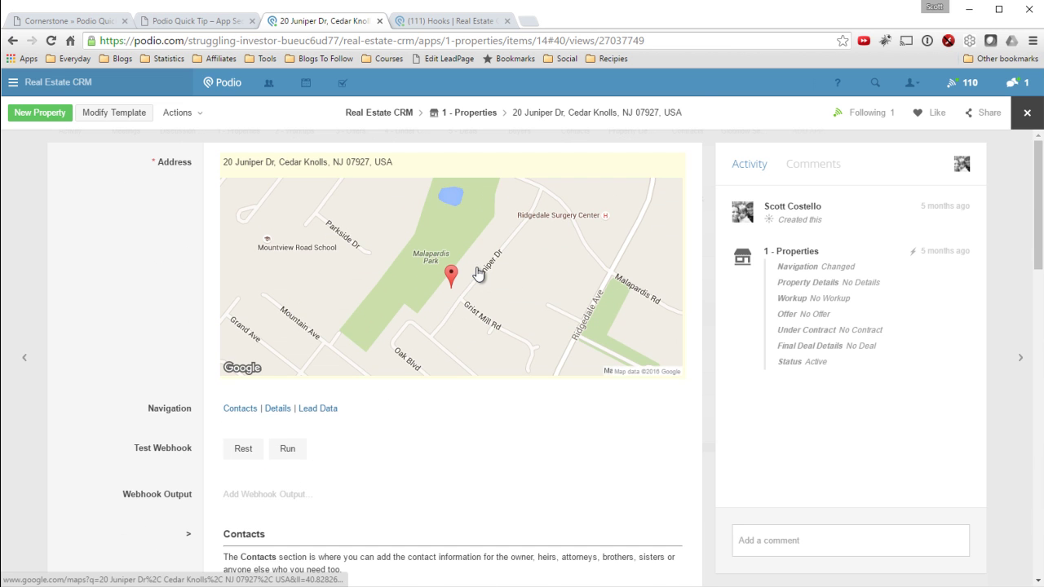
pyautogui.scroll(-3)
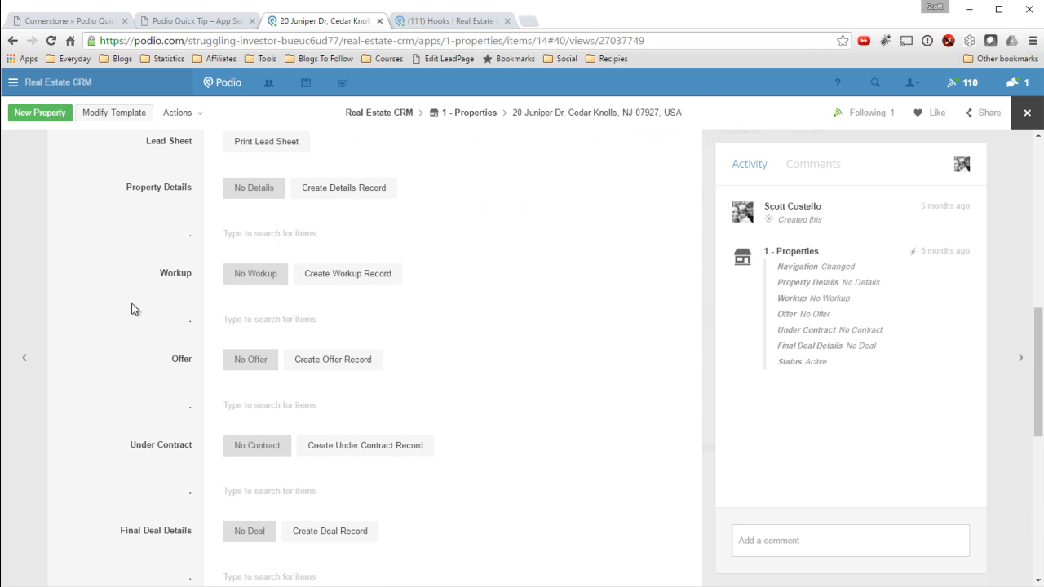
pyautogui.moveTo(129, 307)
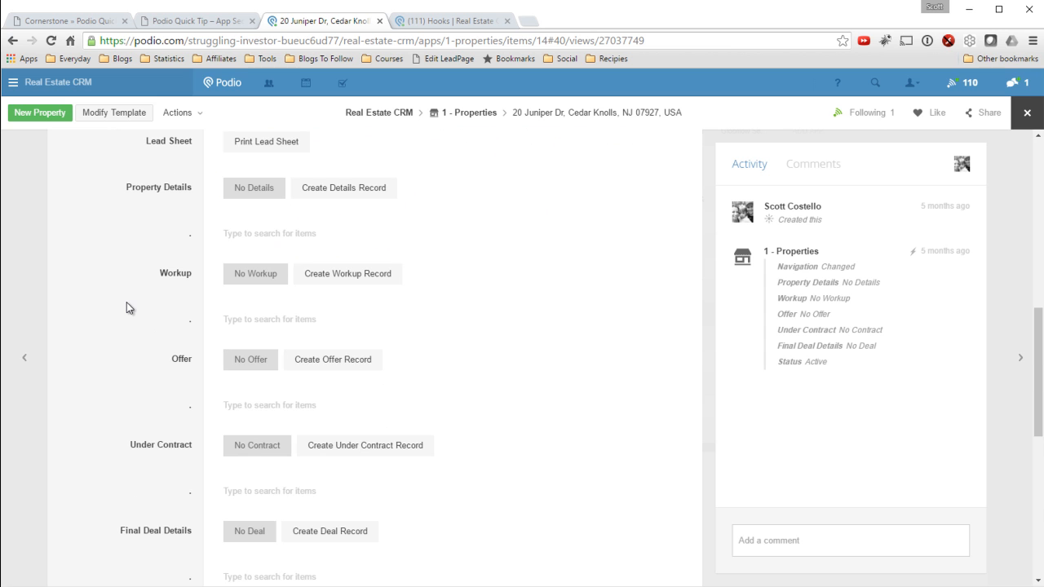
pyautogui.scroll(-3)
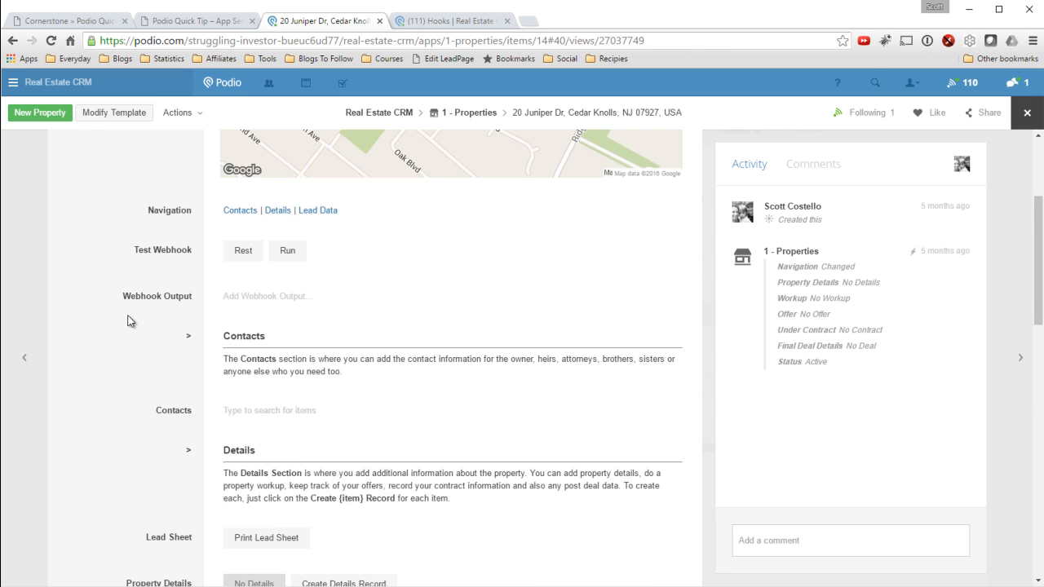
pyautogui.scroll(3)
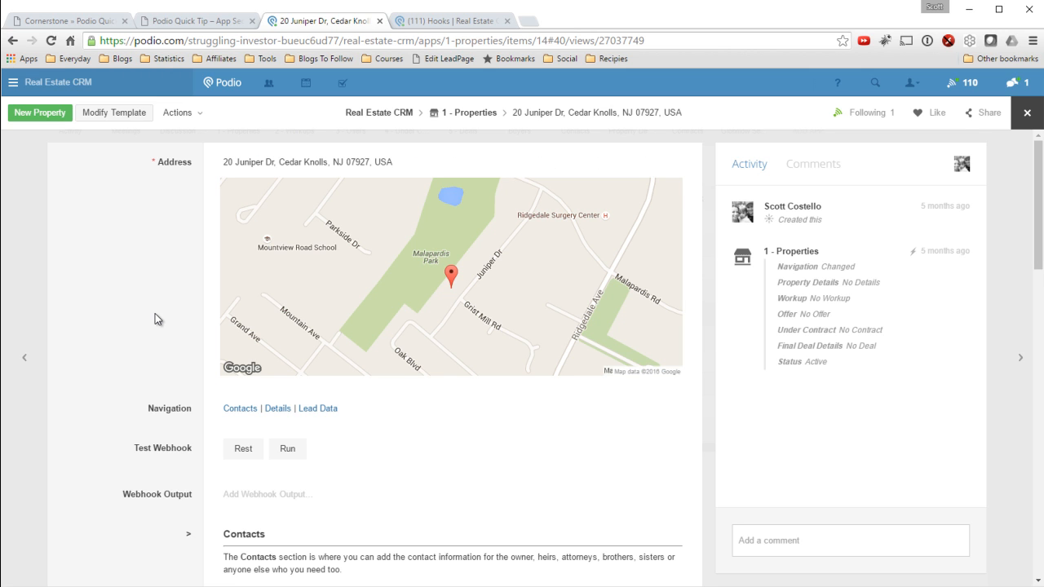
pyautogui.moveTo(633, 463)
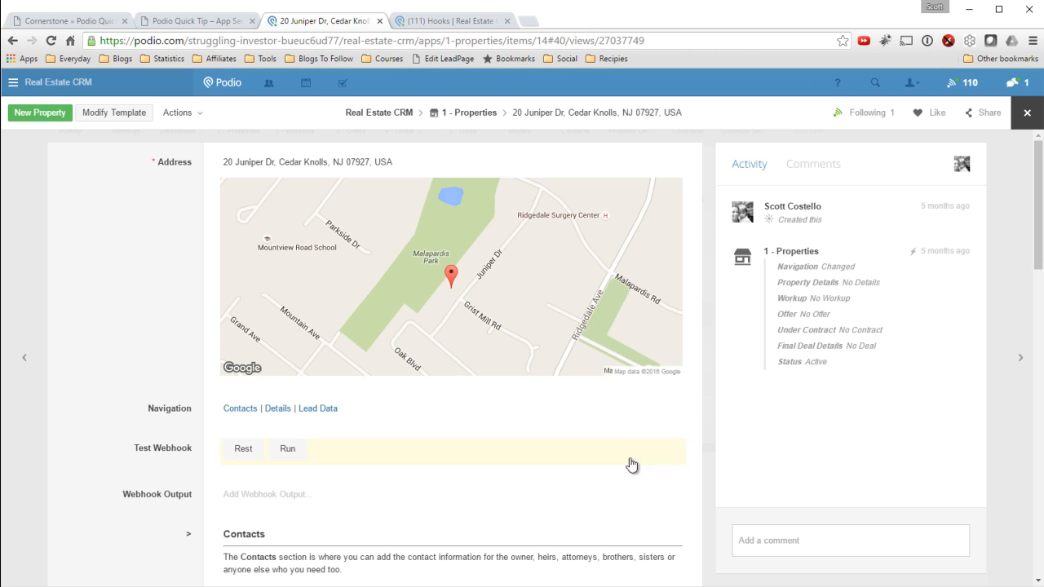